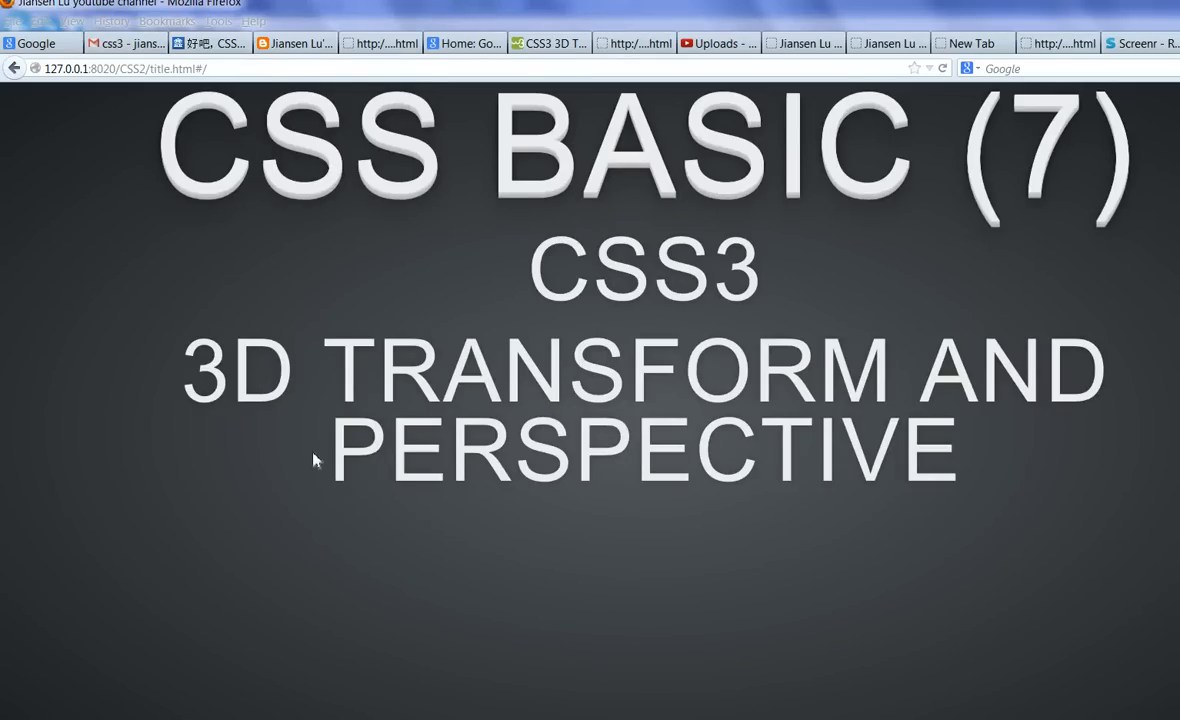
Highlight PERSPECTIVE, CSS3 and 3D TRANSFORM on the CSS Basic (7) title slide.
left_click_drag(330, 450, 775, 470)
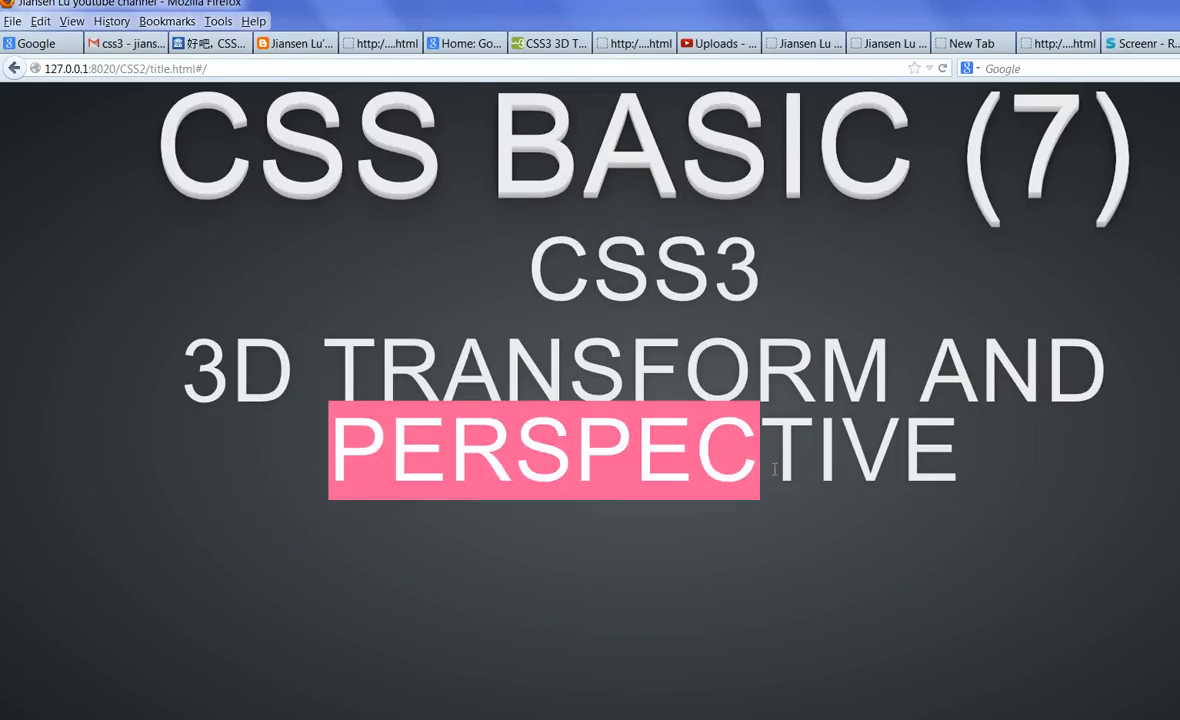
left_click_drag(775, 470, 955, 470)
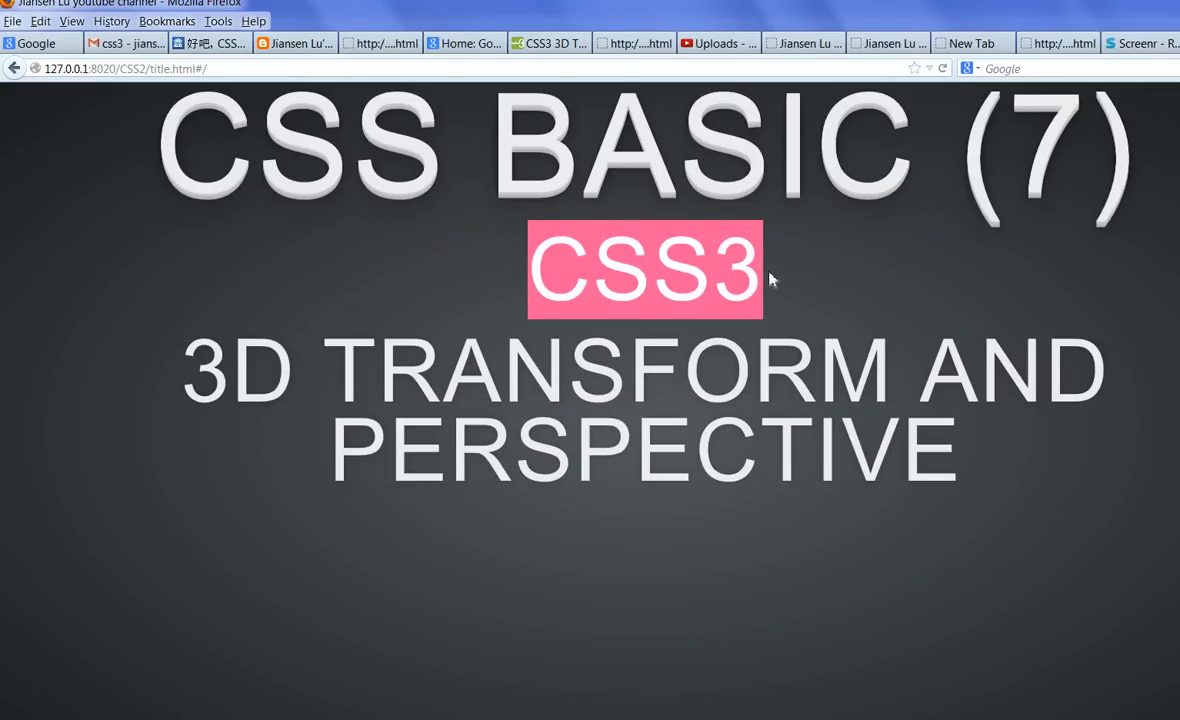
mouse_move(200, 376)
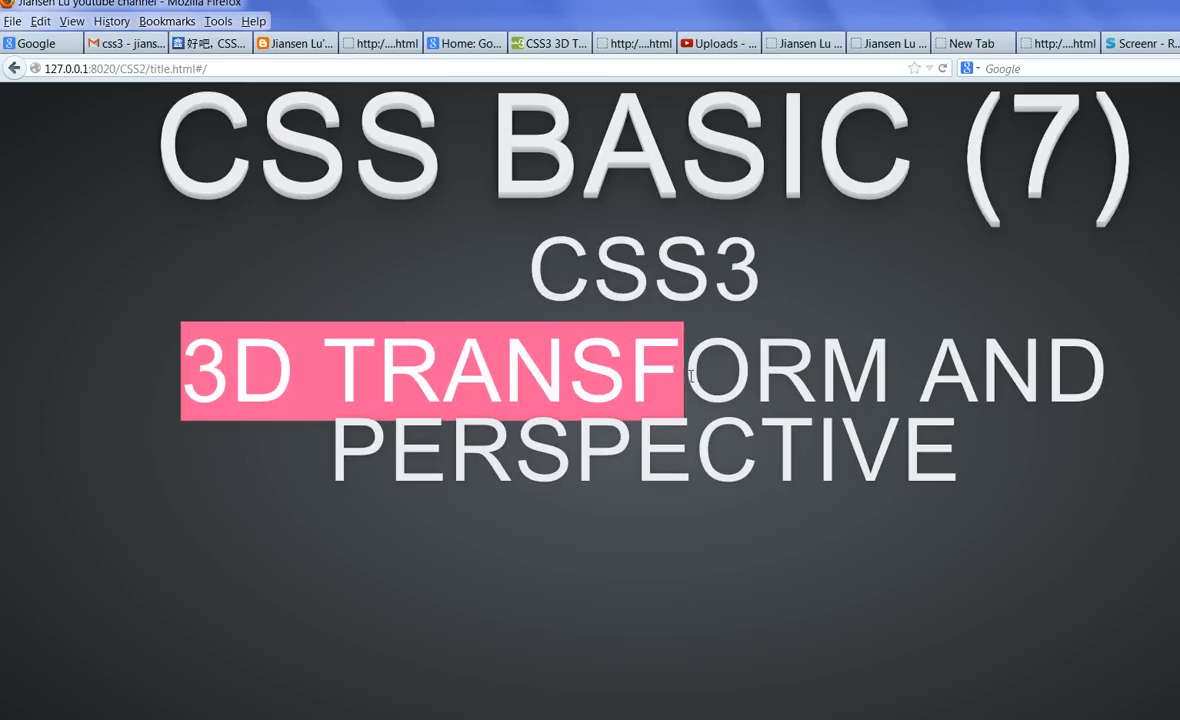
left_click_drag(685, 370, 890, 370)
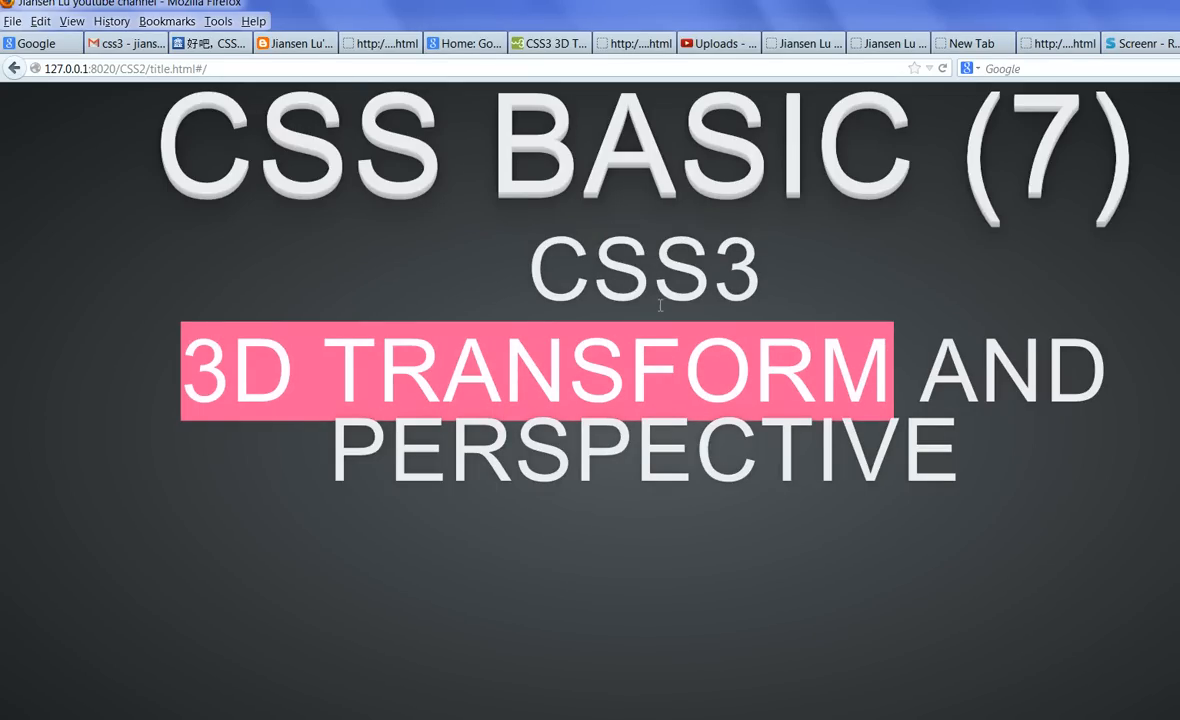
mouse_move(977, 458)
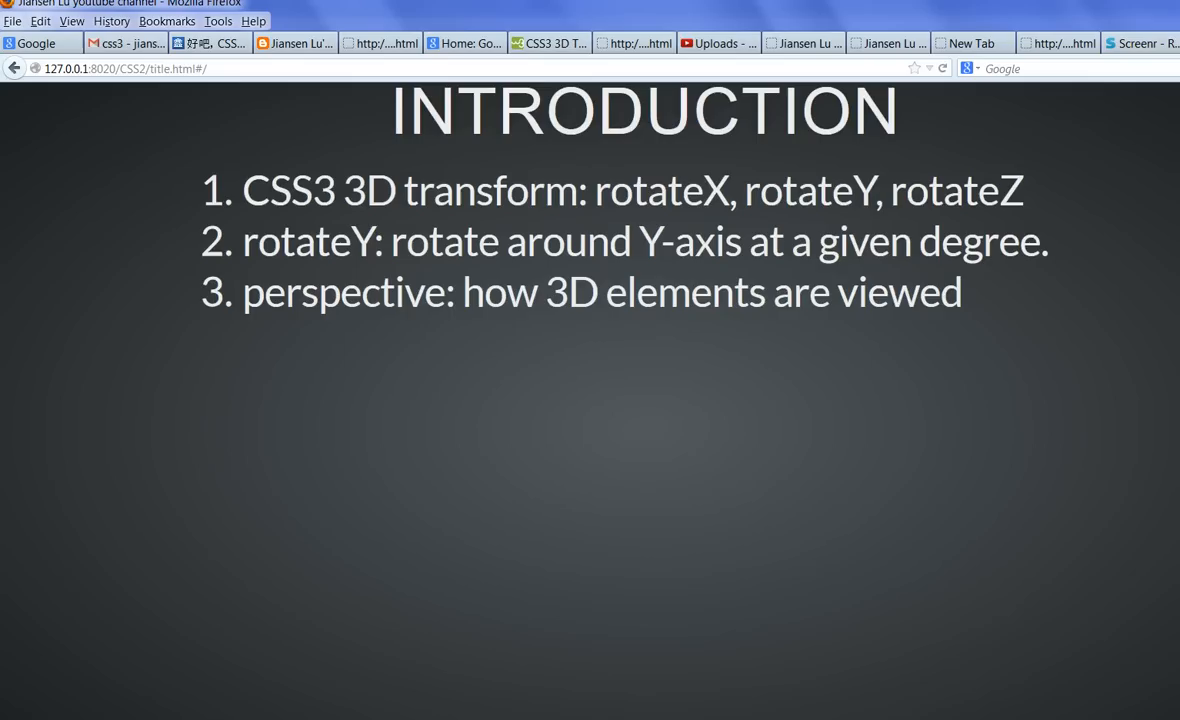
left_click(246, 192)
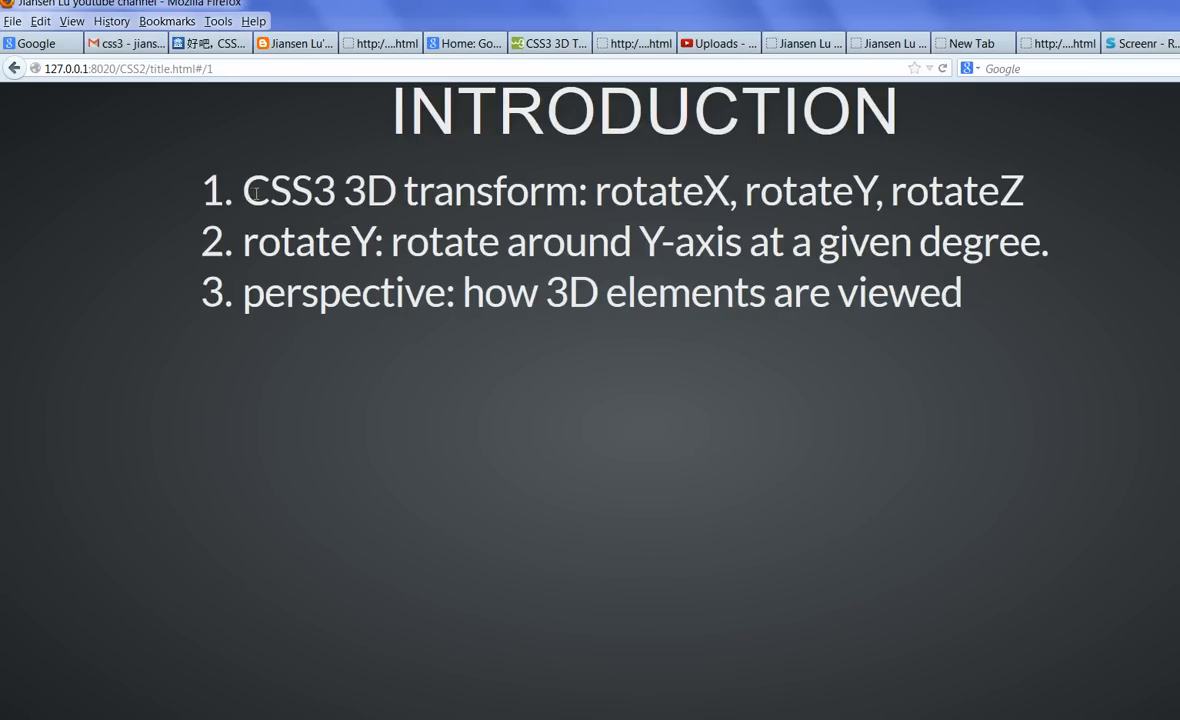
double_click(276, 190)
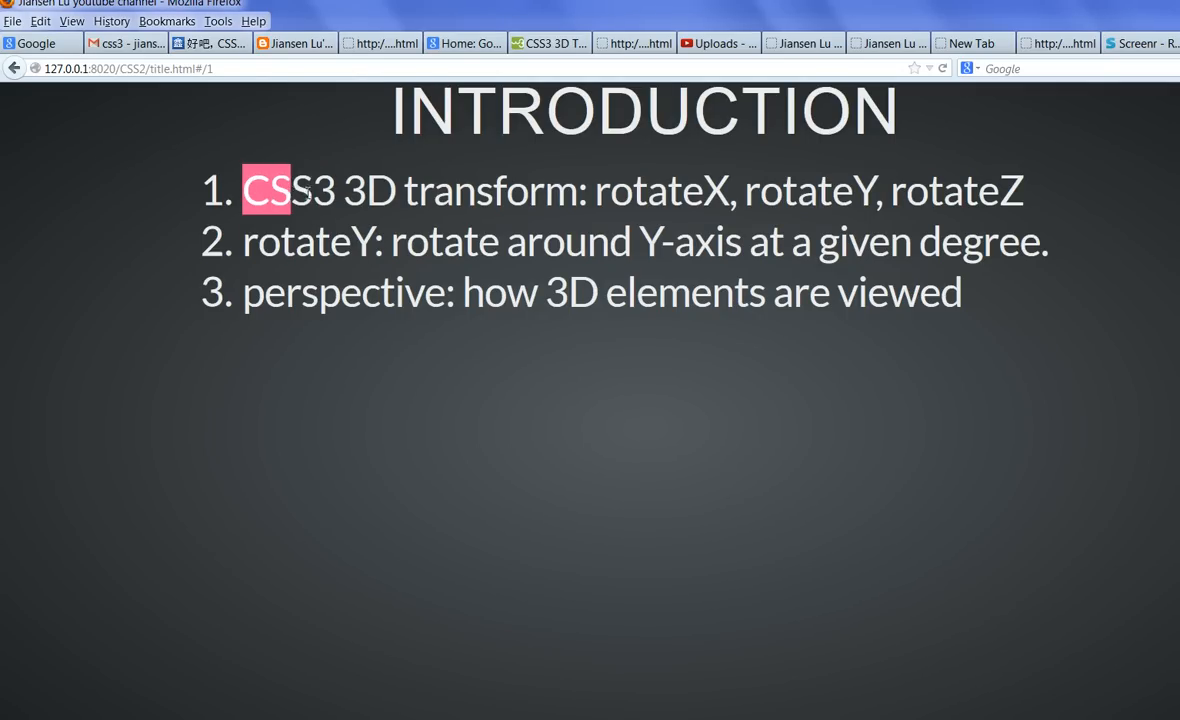
left_click_drag(265, 190, 575, 190)
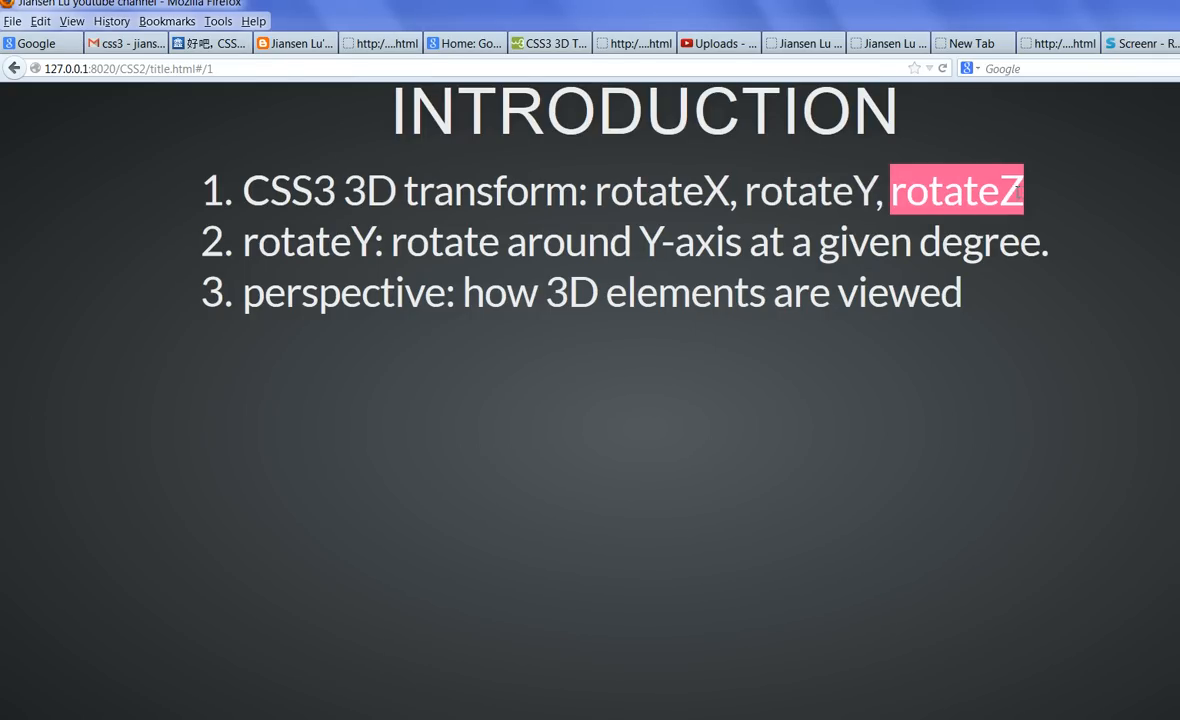
mouse_move(337, 281)
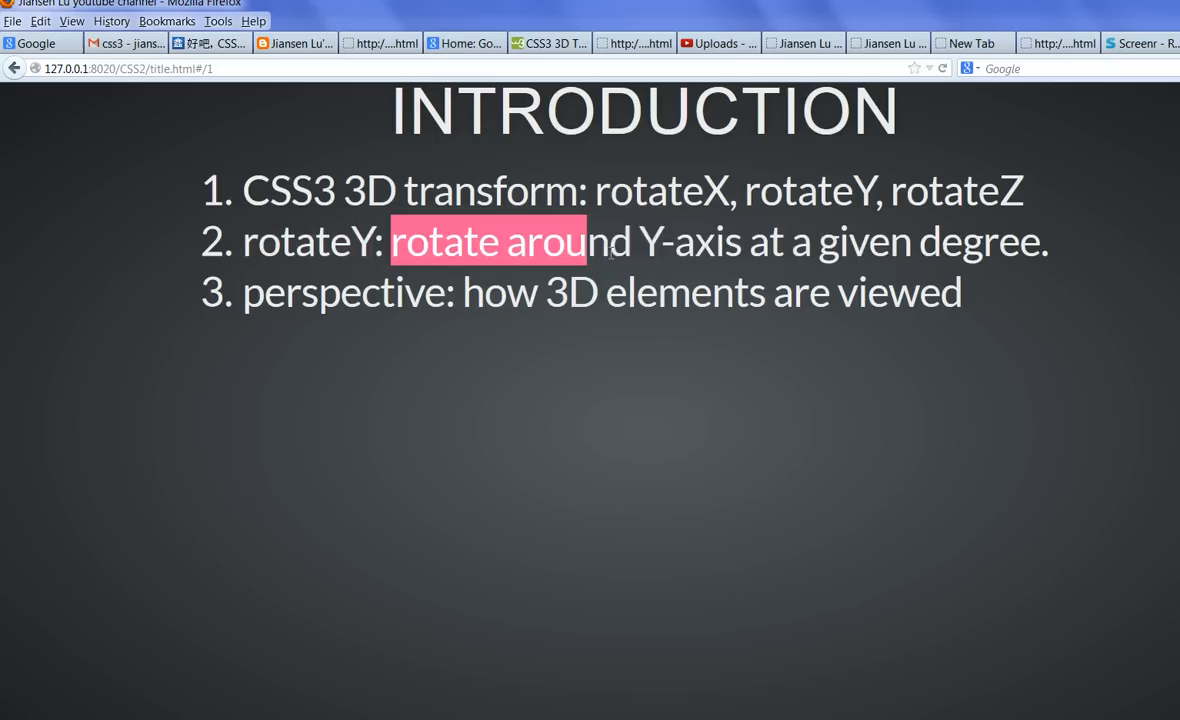
left_click_drag(587, 241, 1047, 241)
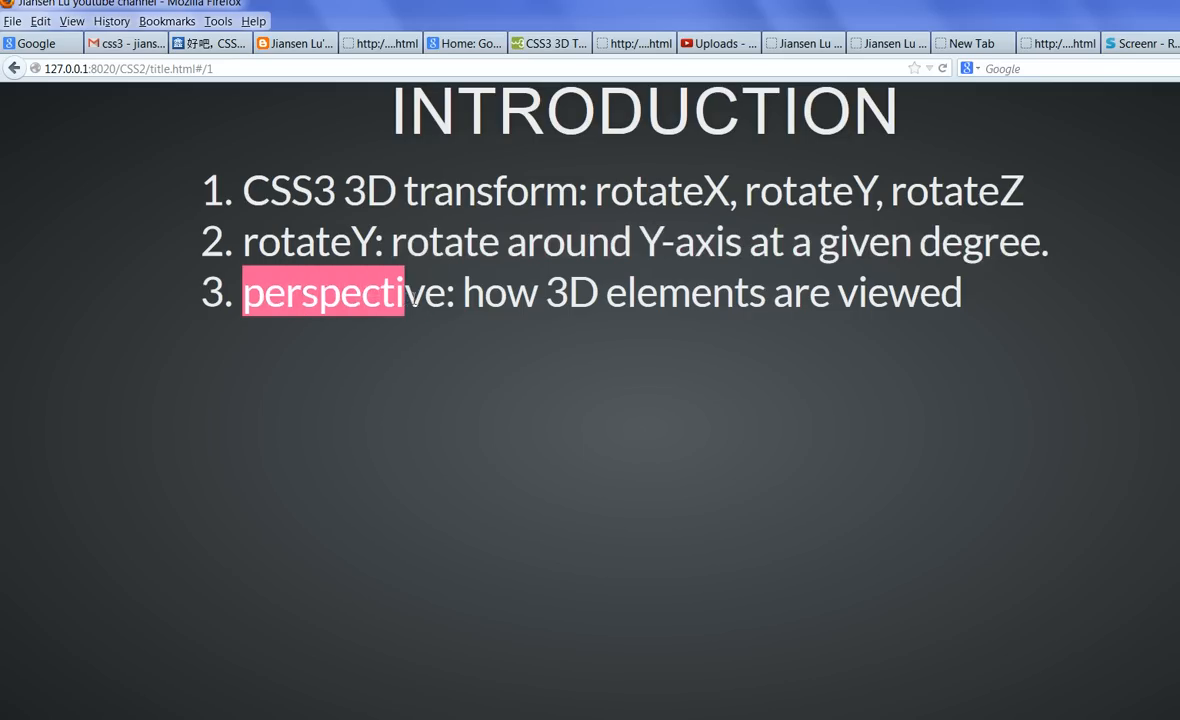
left_click_drag(405, 292, 450, 292)
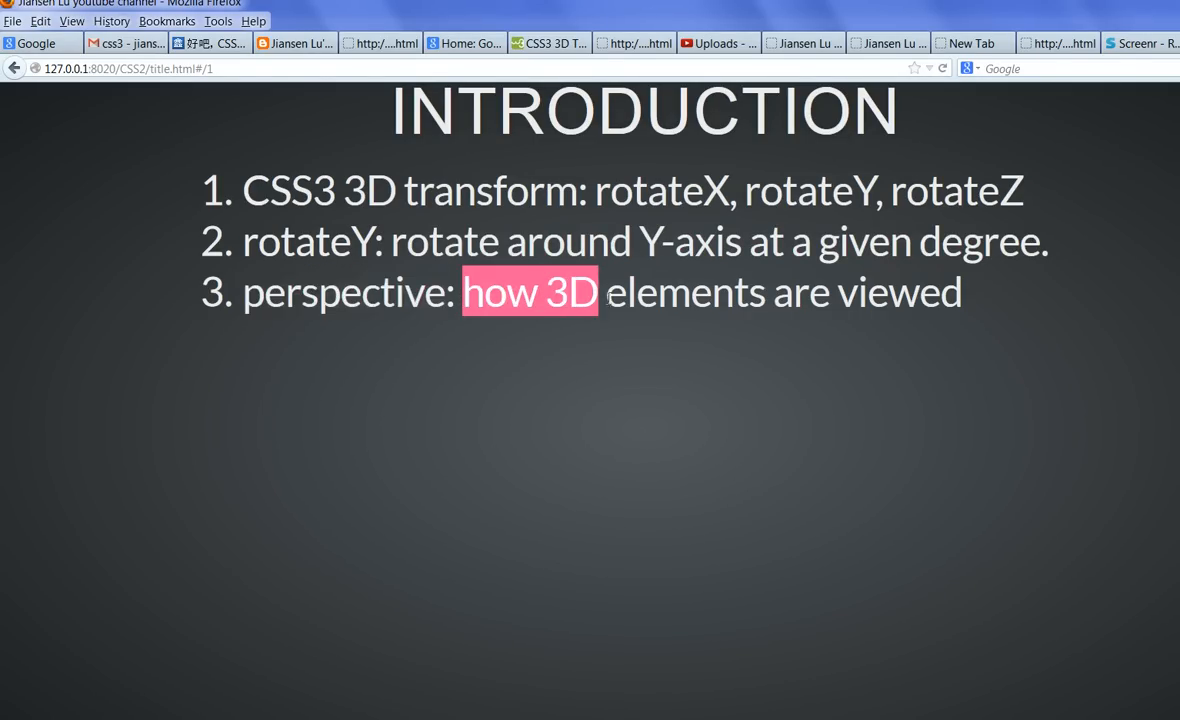
left_click_drag(600, 292, 962, 292)
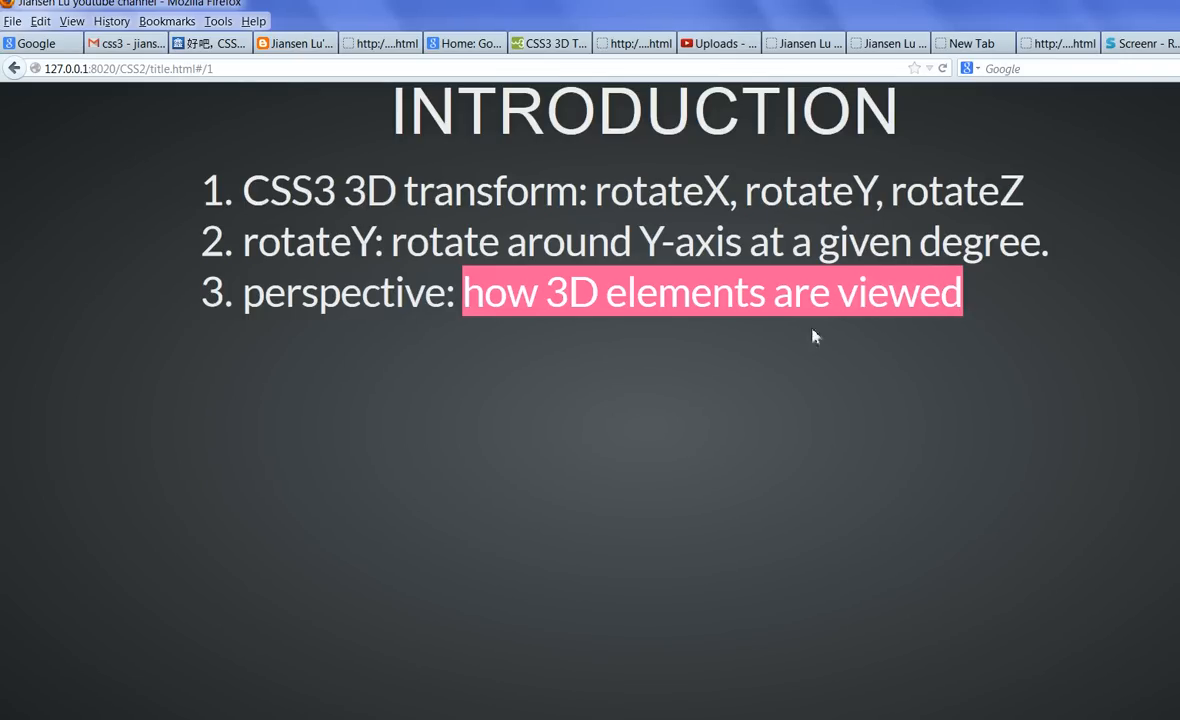
left_click(815, 336)
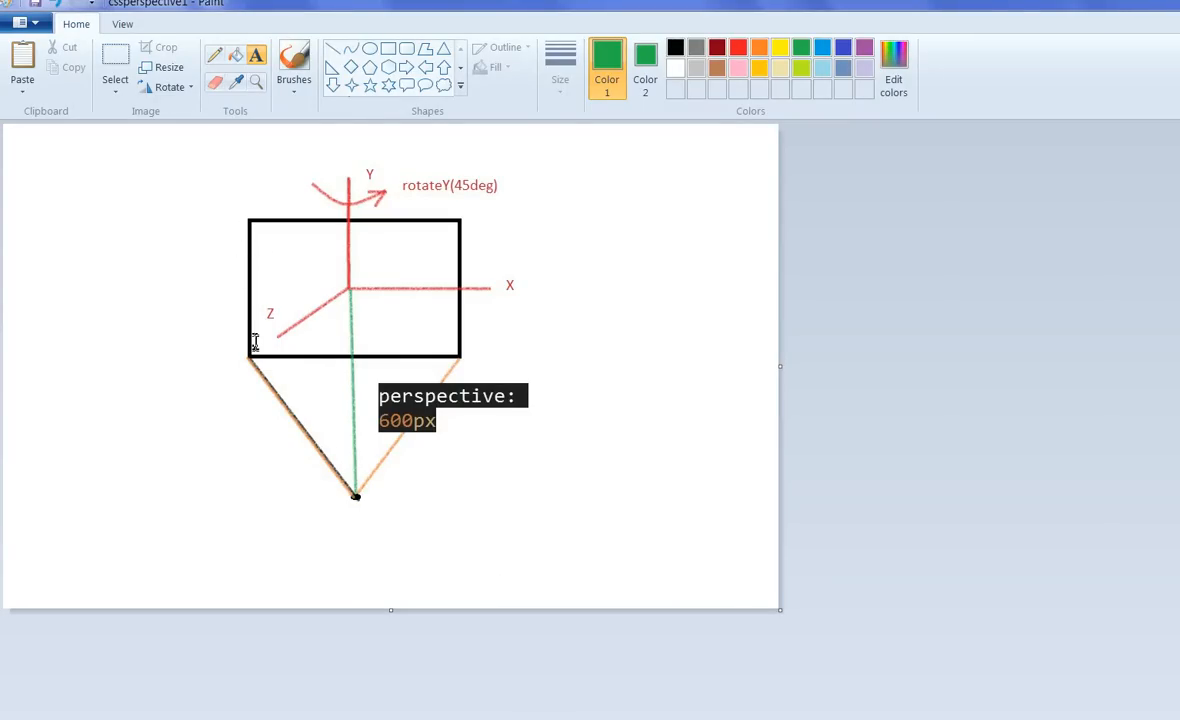
mouse_move(286, 219)
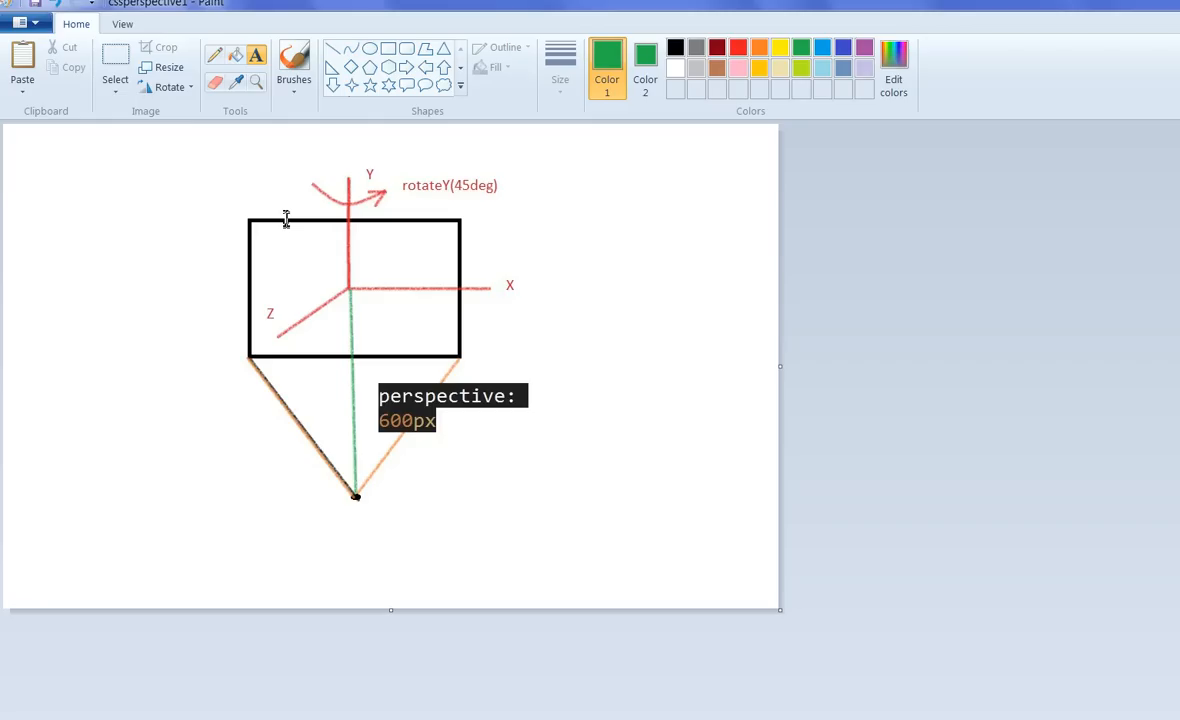
mouse_move(365, 448)
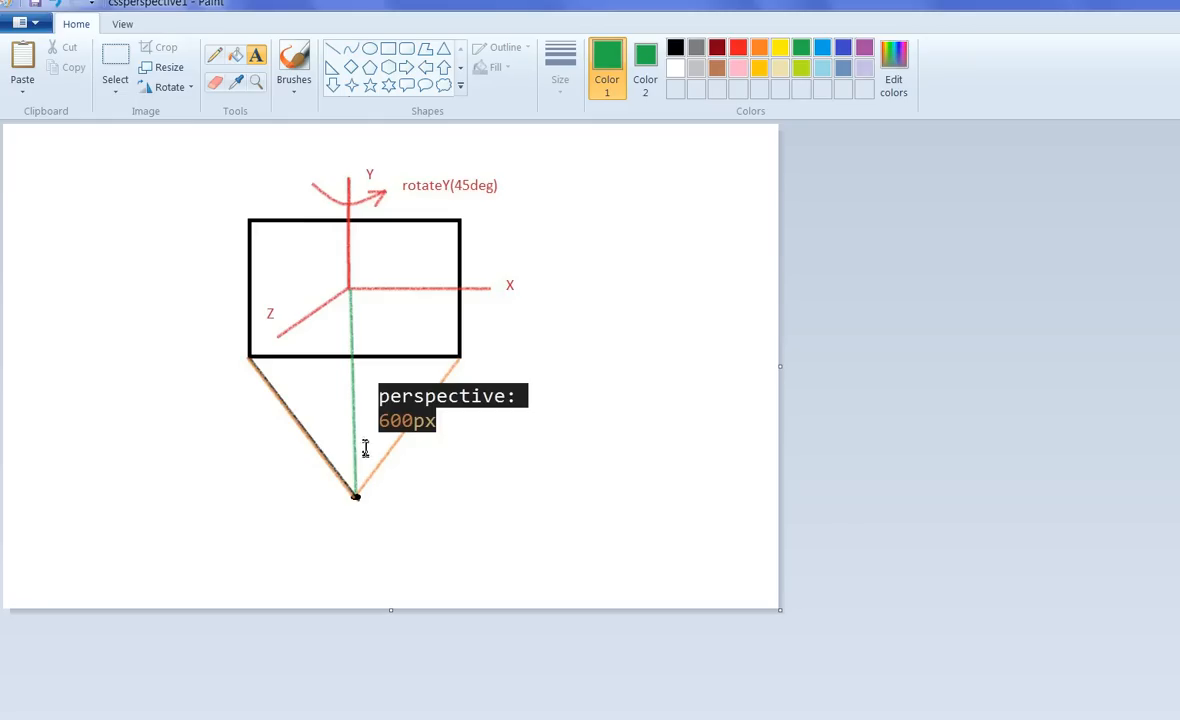
mouse_move(357, 500)
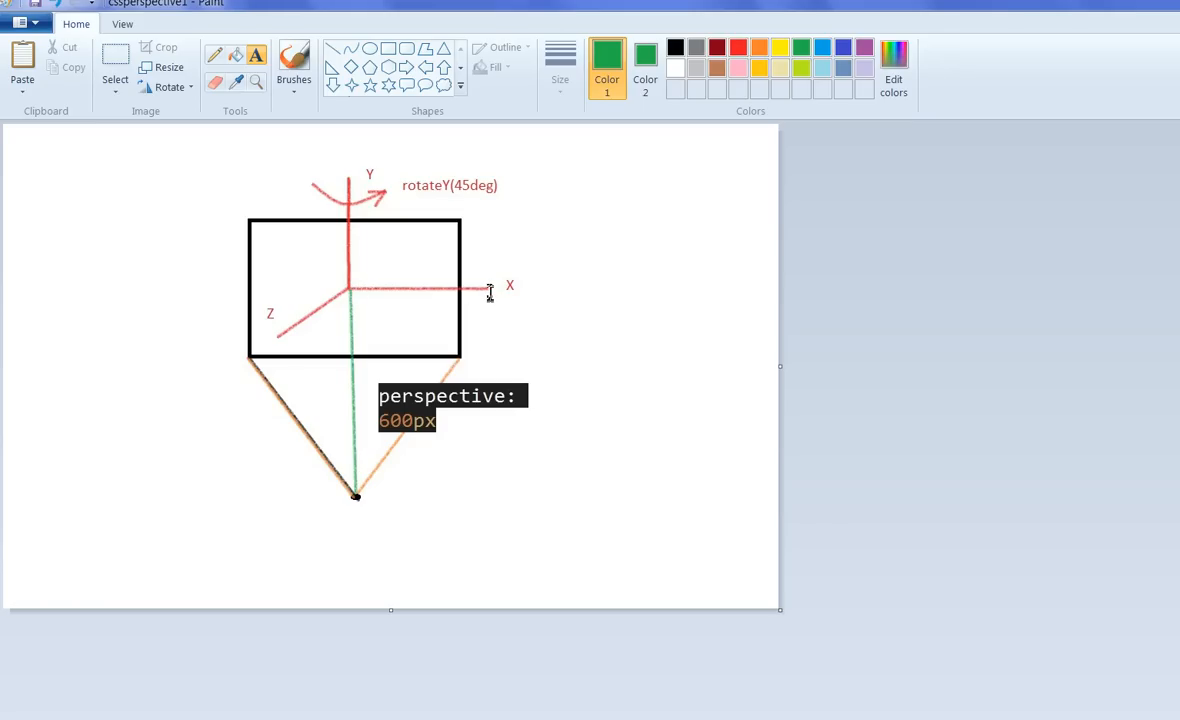
mouse_move(338, 302)
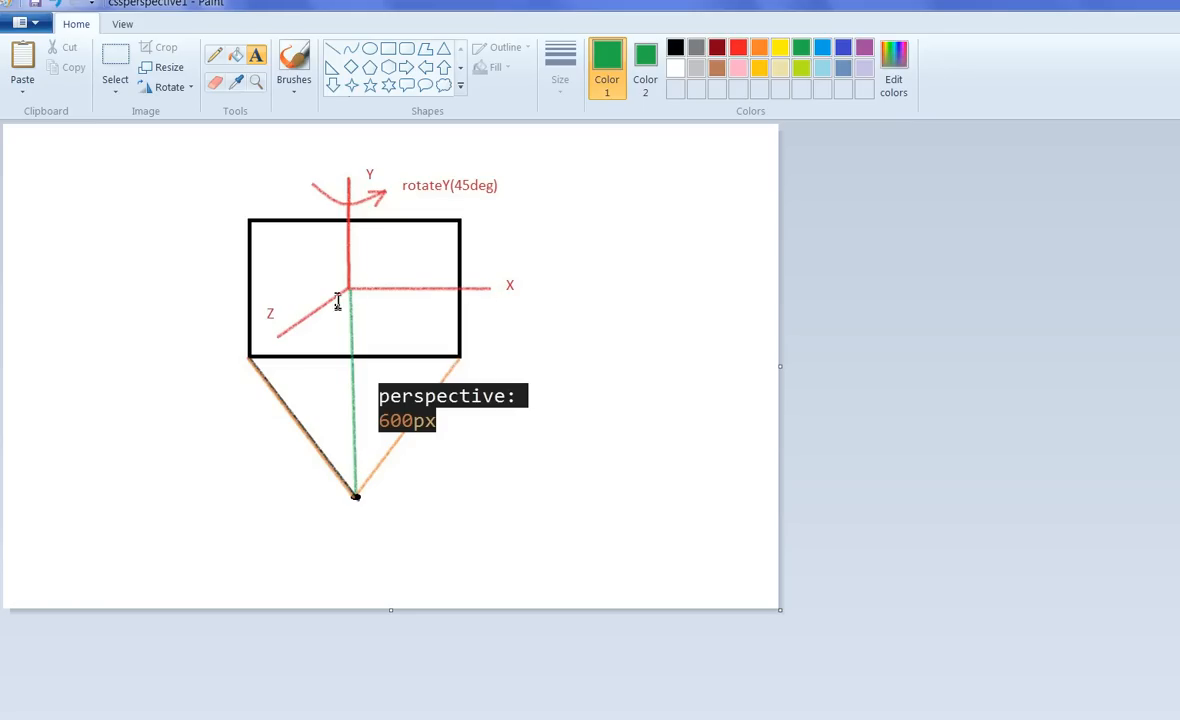
mouse_move(420, 225)
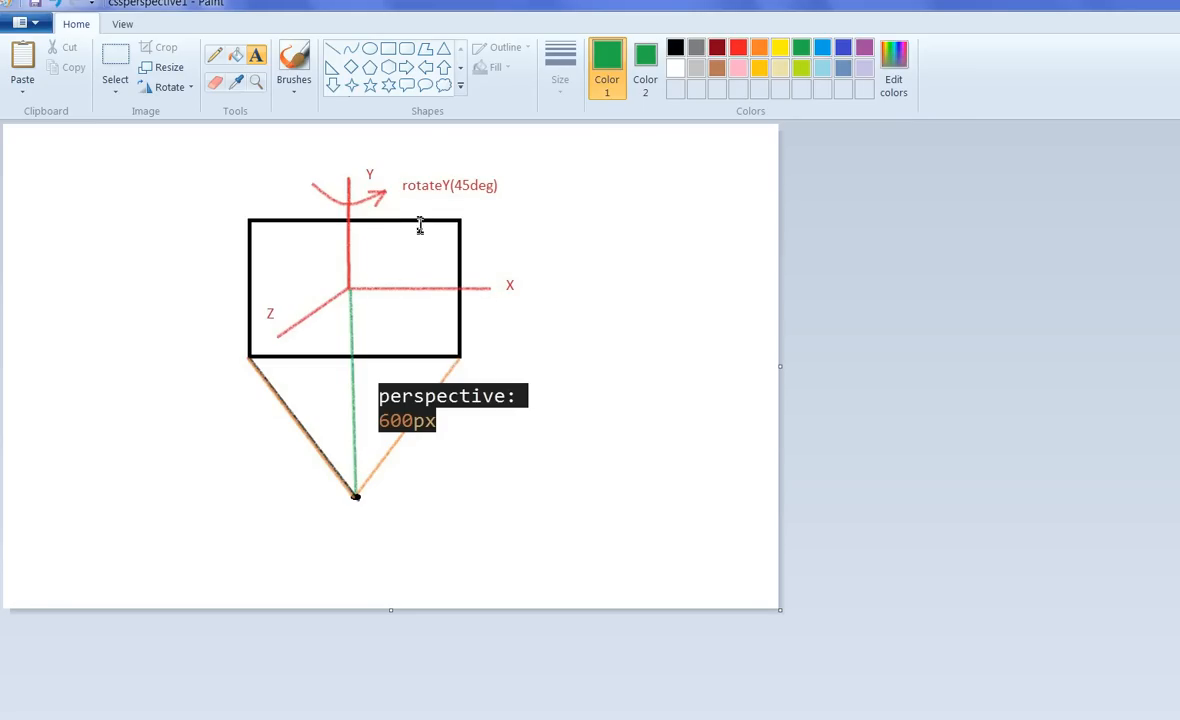
mouse_move(480, 190)
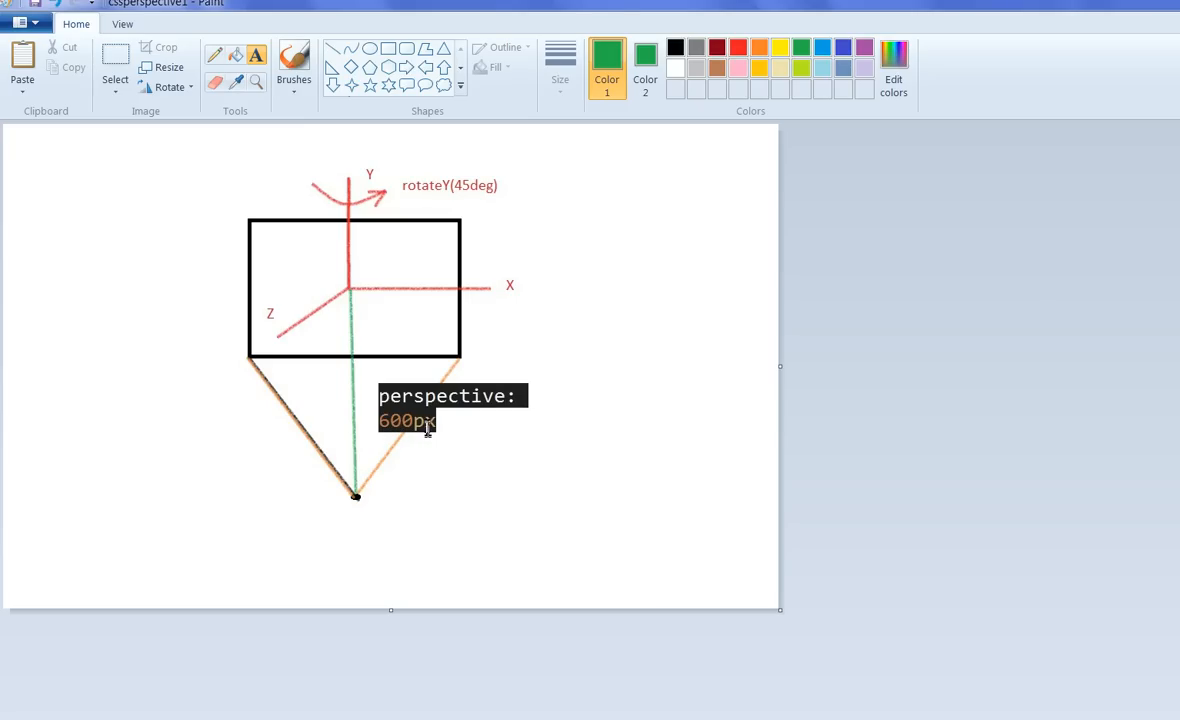
mouse_move(353, 386)
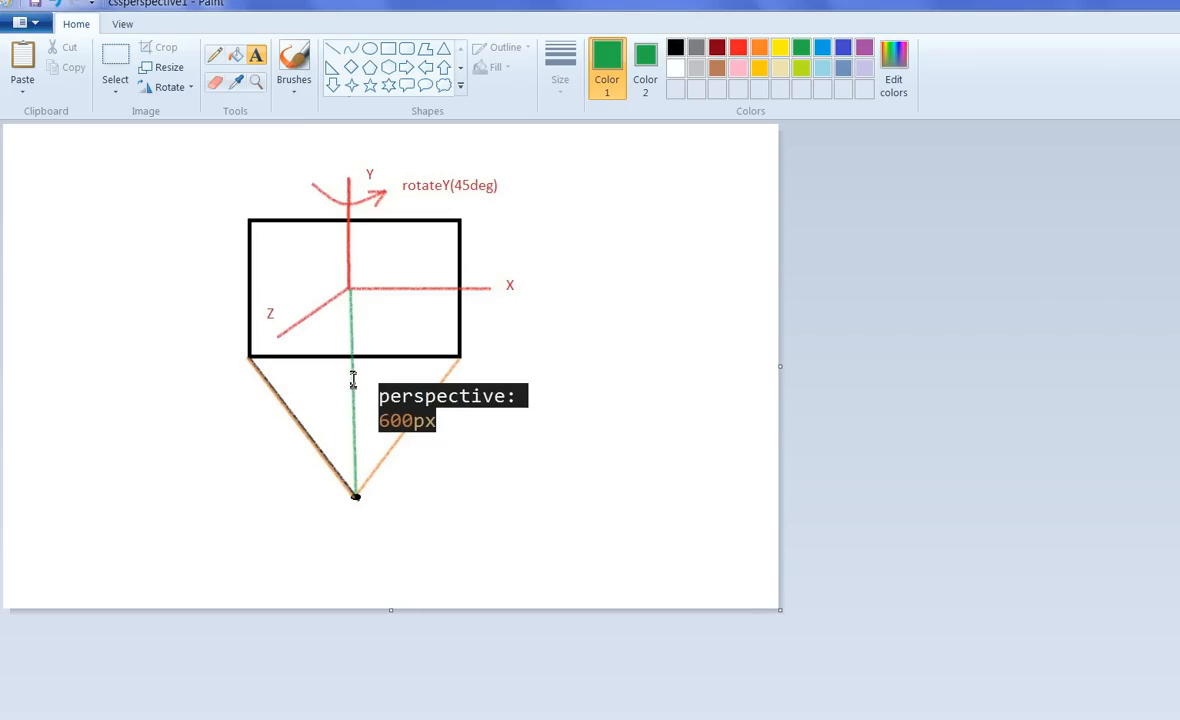
mouse_move(253, 290)
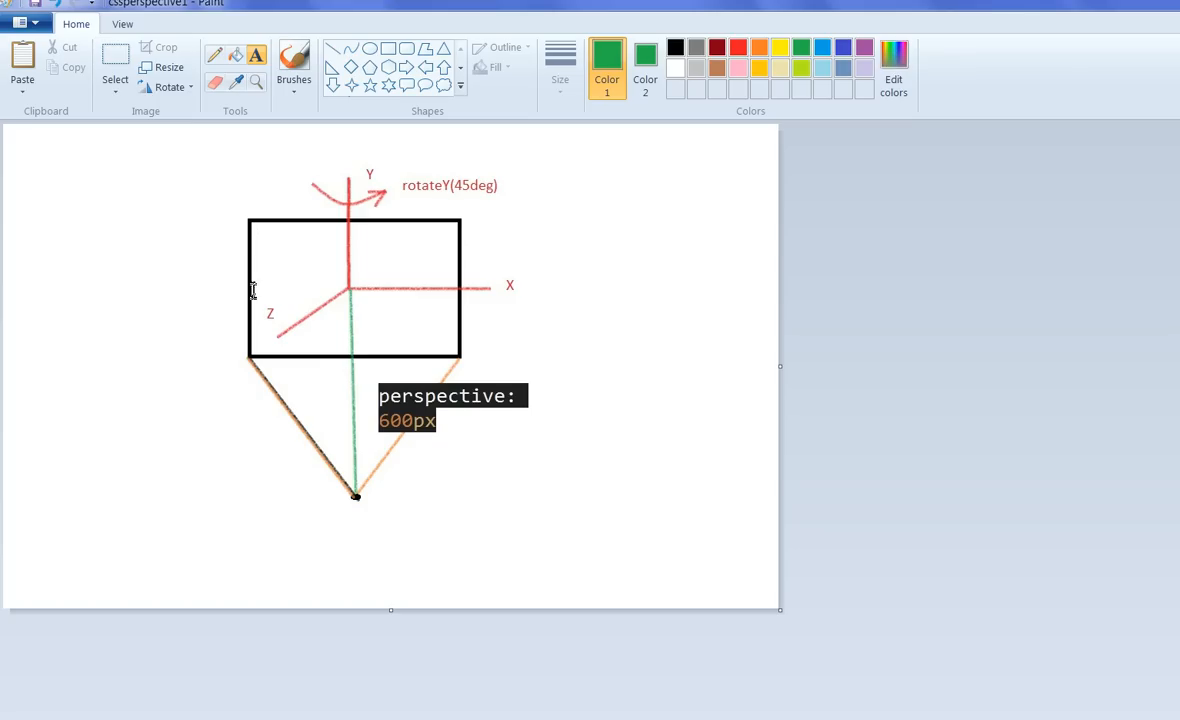
mouse_move(362, 338)
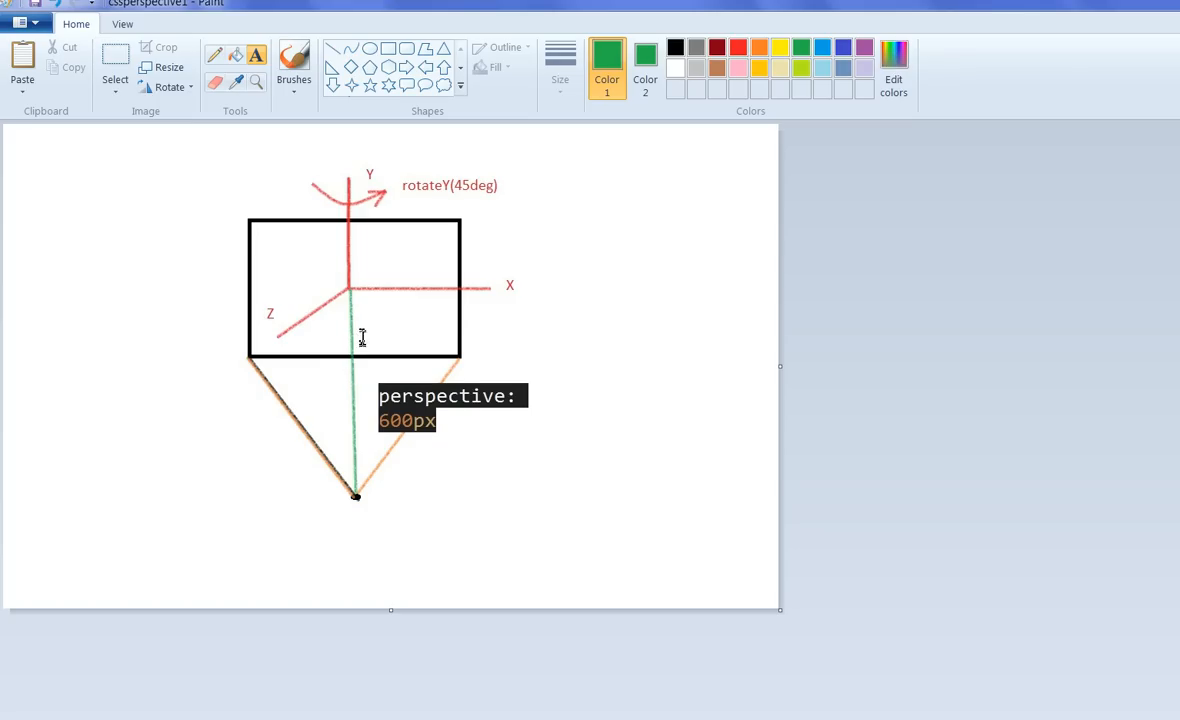
mouse_move(368, 568)
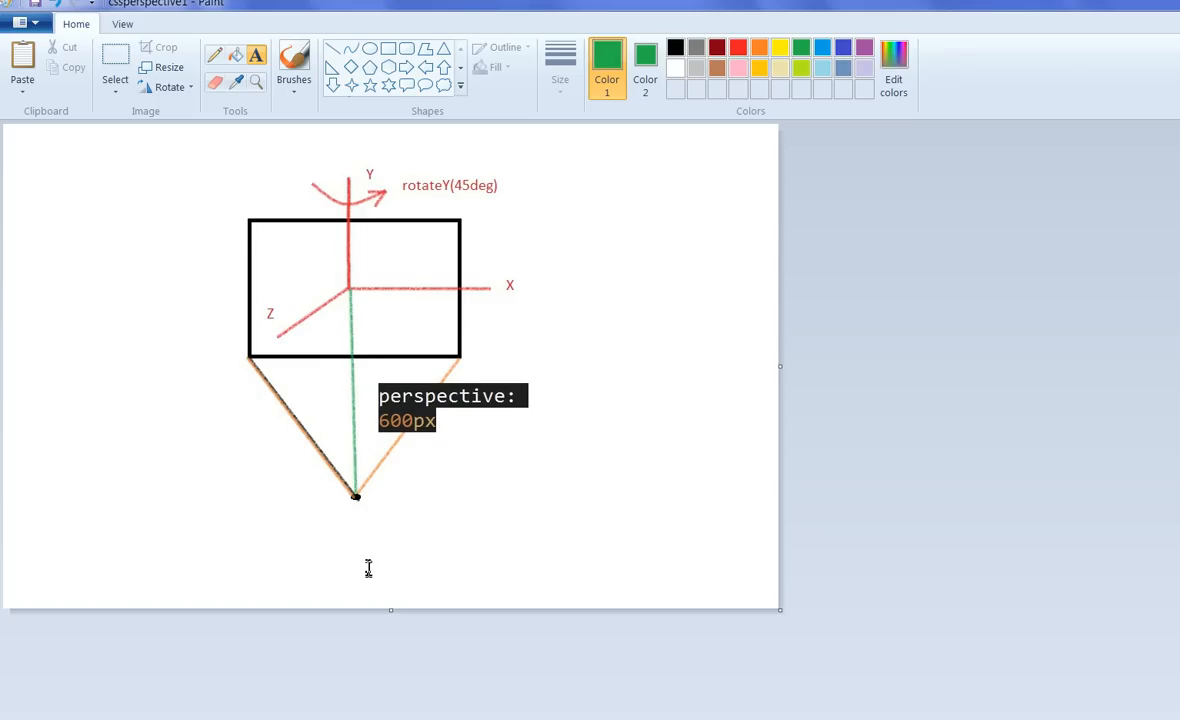
mouse_move(364, 308)
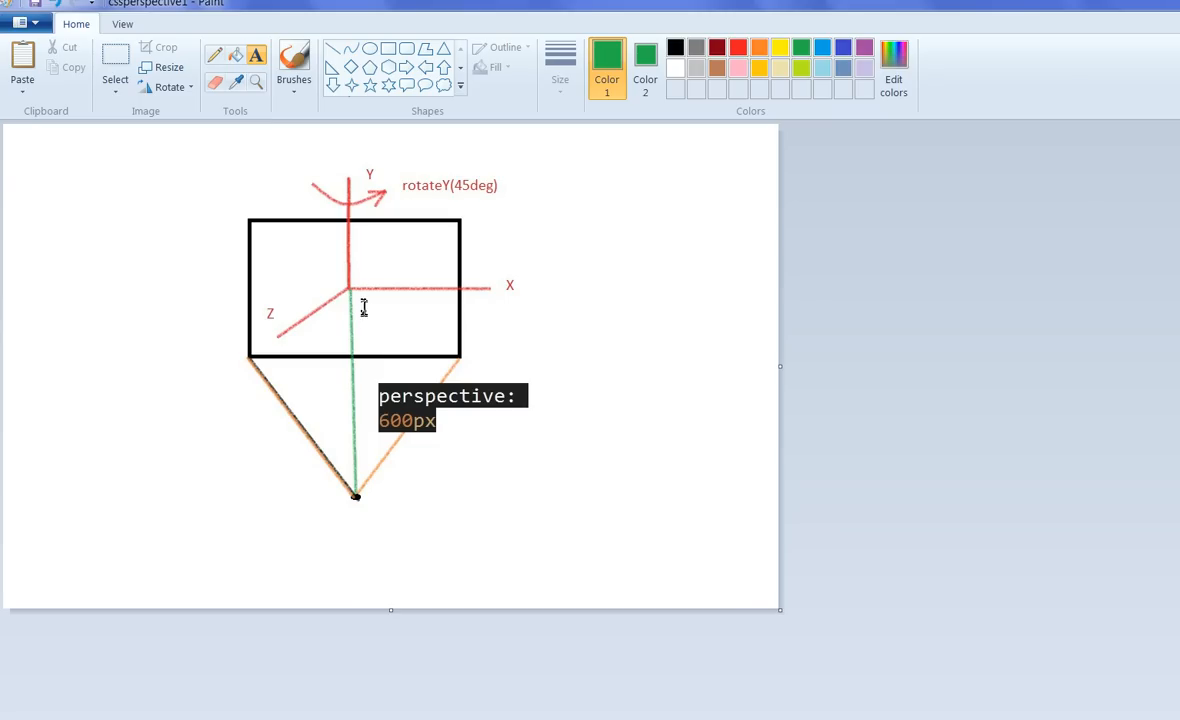
mouse_move(350, 290)
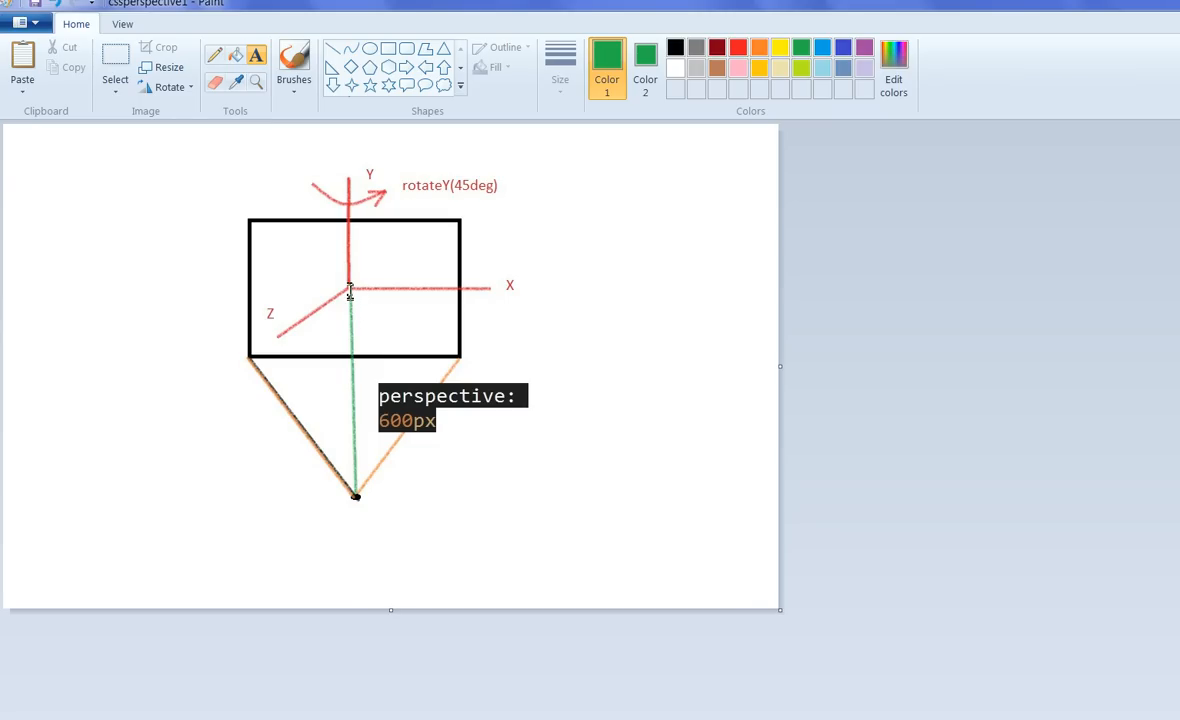
mouse_move(697, 617)
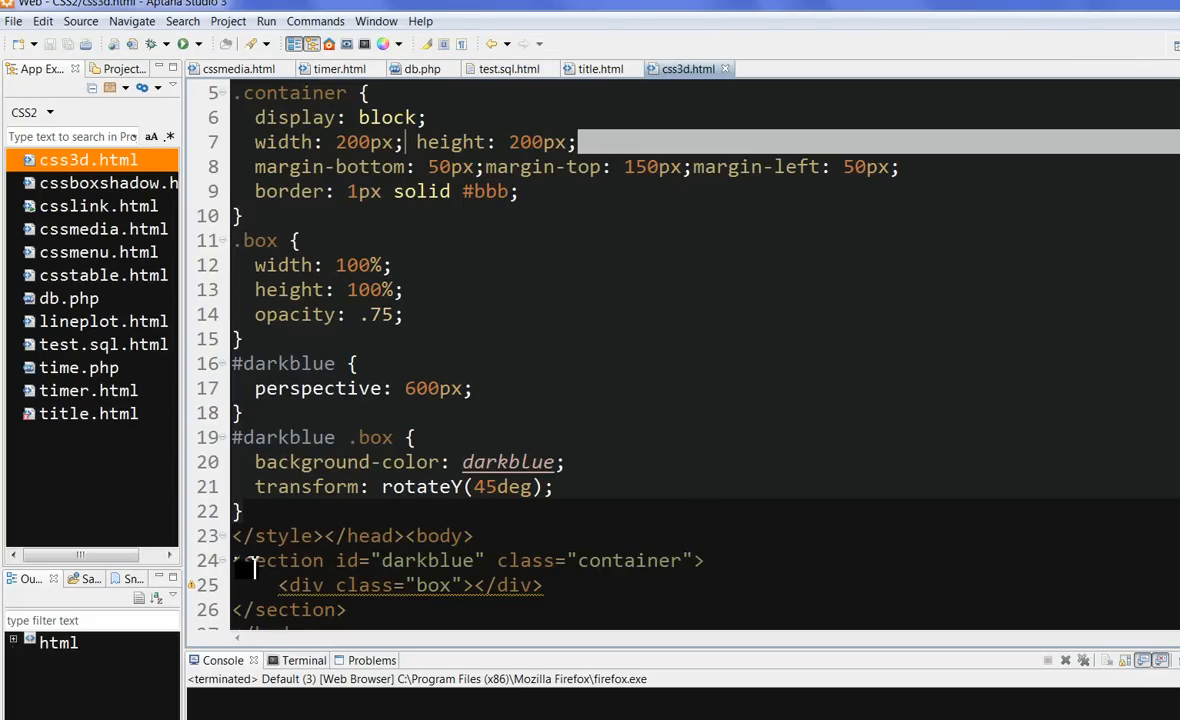
Mark the section and inner box markup in css3d.html, then bring up the Run menu.
left_click_drag(255, 560, 345, 610)
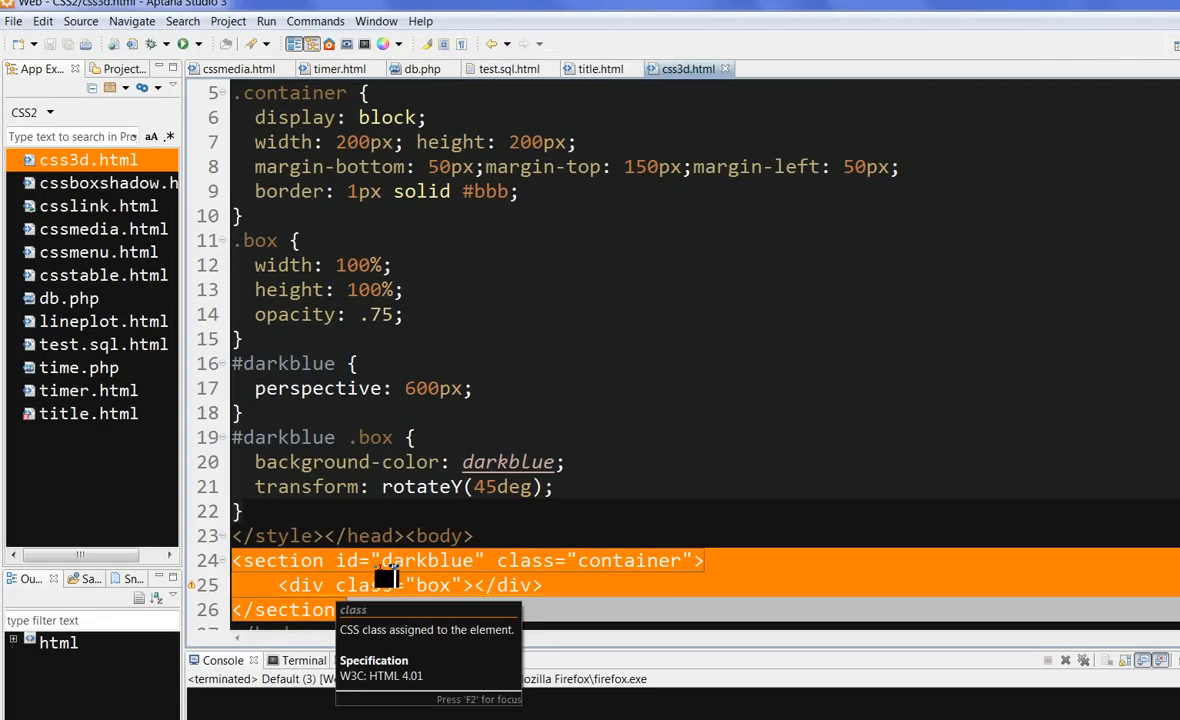
mouse_move(460, 575)
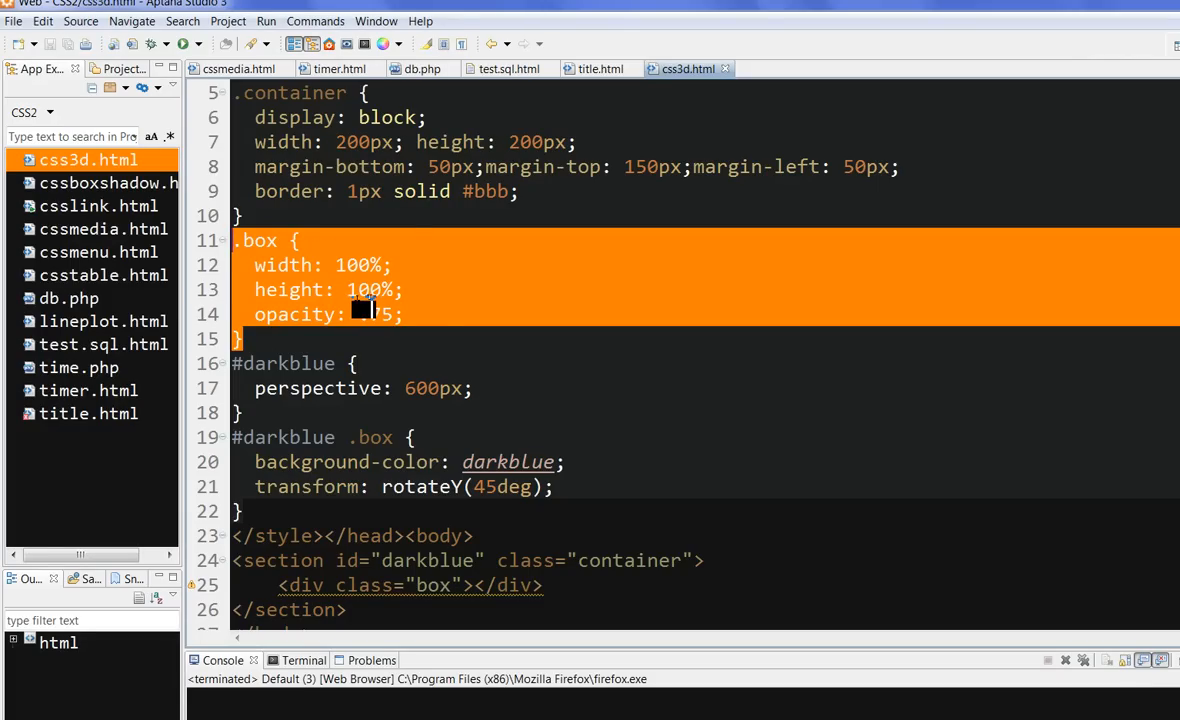
left_click(265, 20)
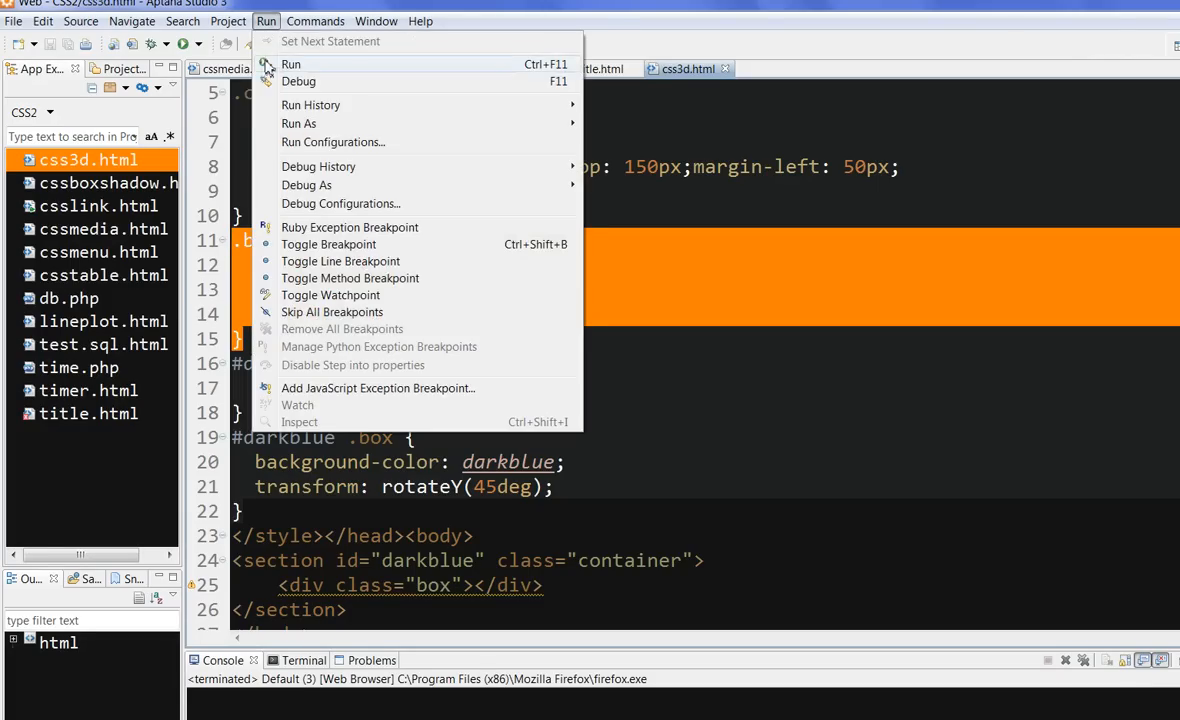
Run css3d.html in Firefox to view the box rotated in perspective.
left_click(291, 64)
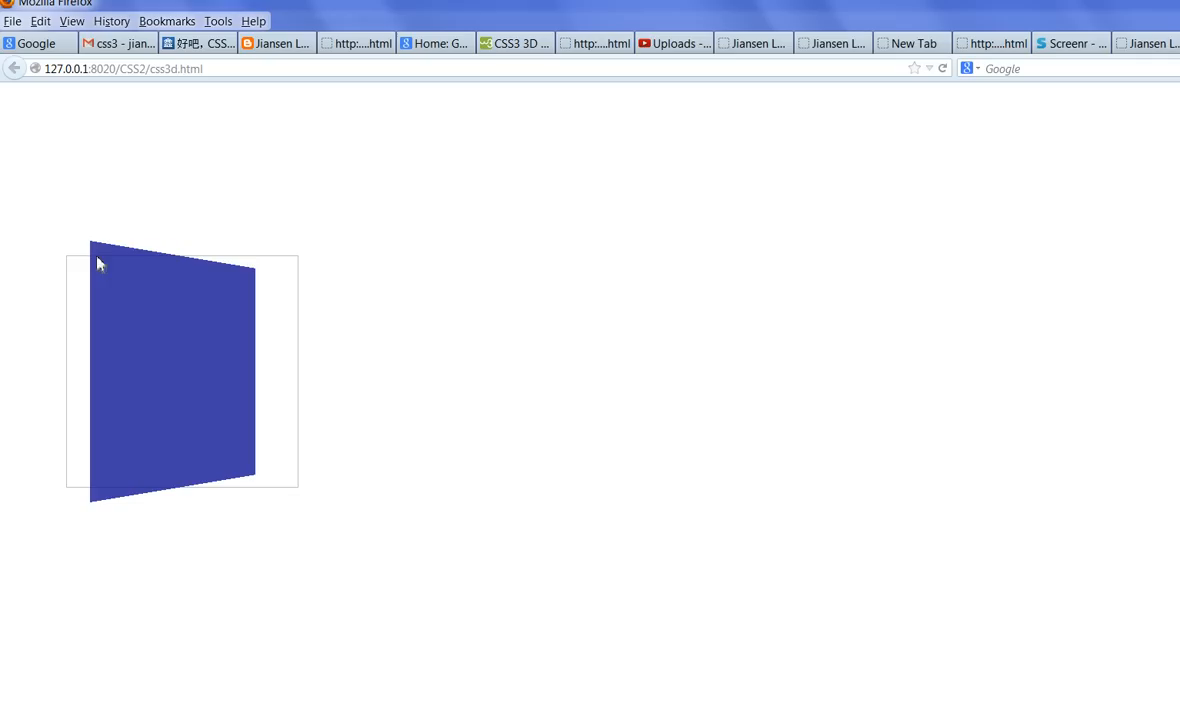
mouse_move(595, 674)
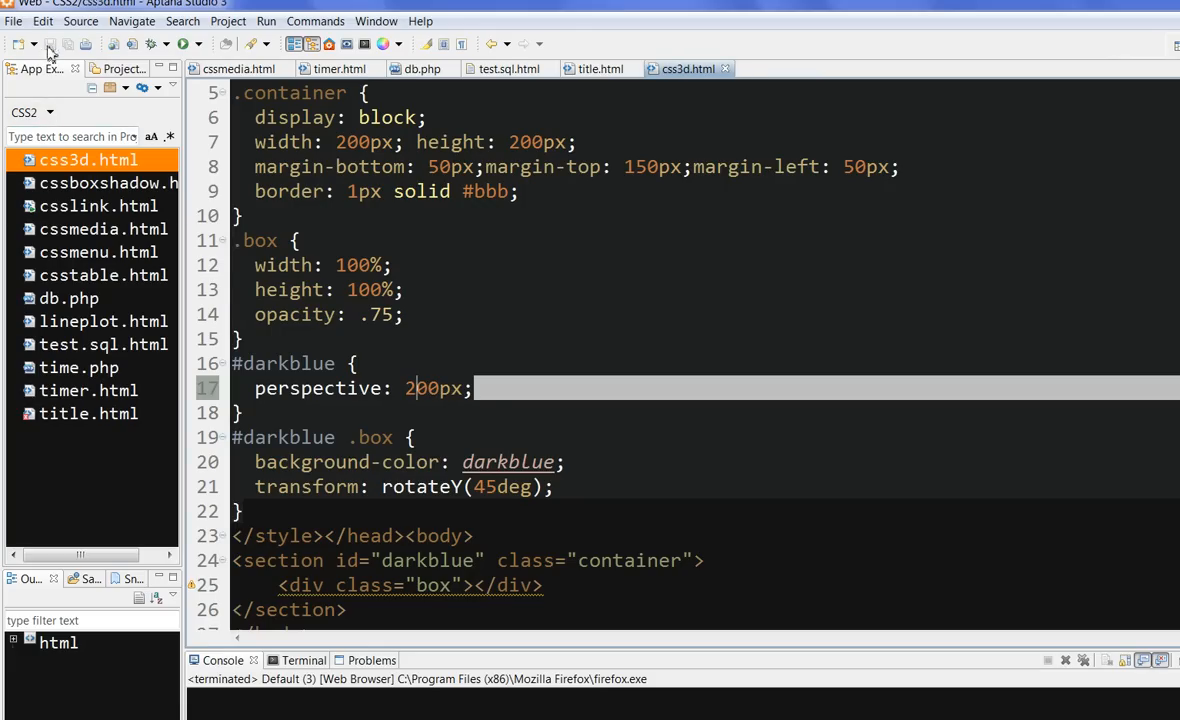
Relaunch css3d.html from the Run menu to preview the 200px perspective.
left_click(266, 20)
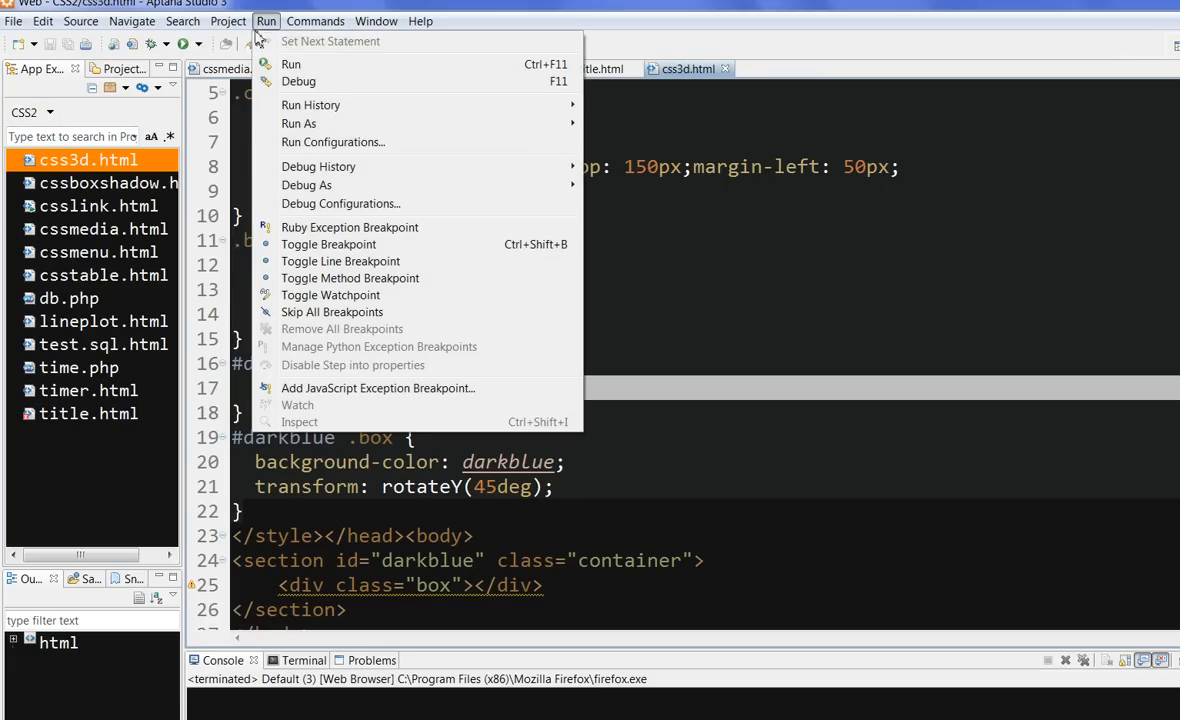
left_click(291, 64)
type("-")
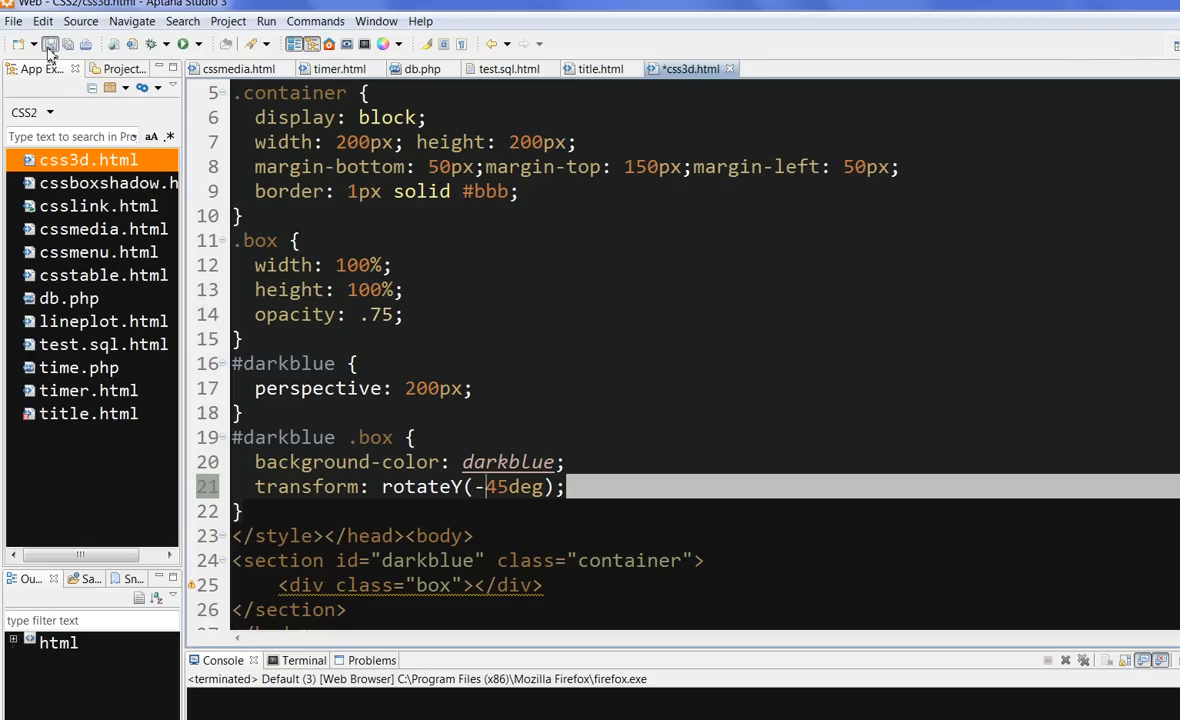
Relaunch css3d.html from the Run menu to preview the rotateY(-45deg) box.
left_click(266, 21)
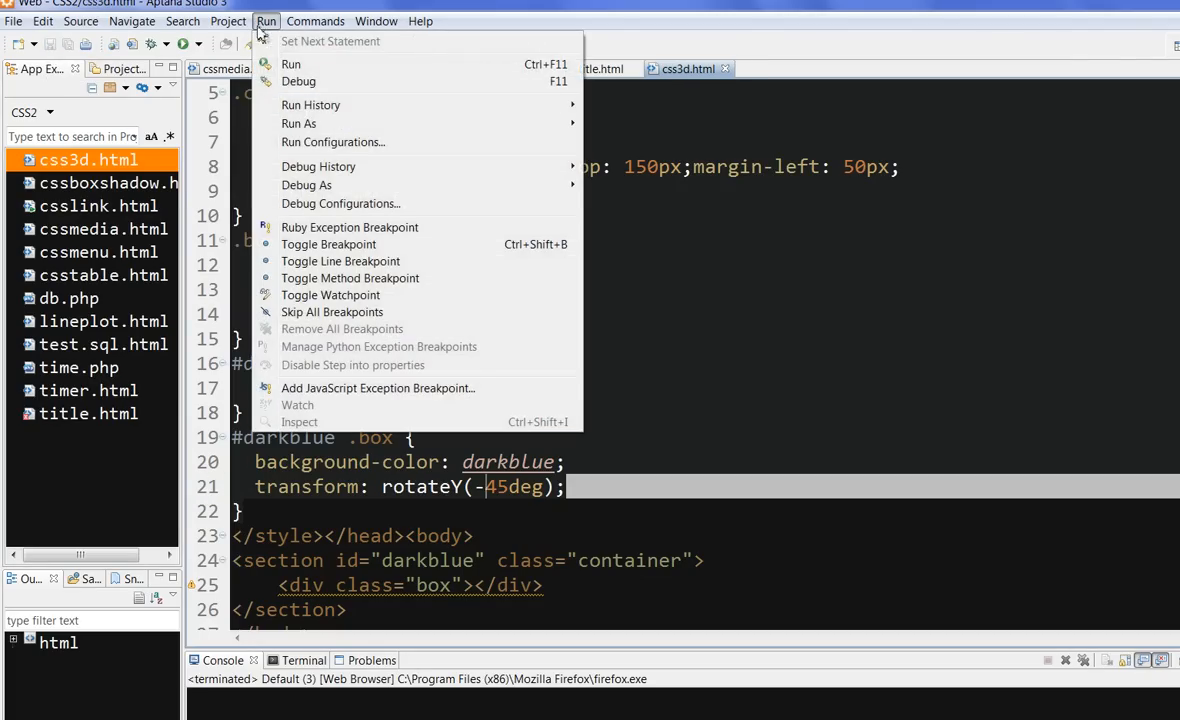
left_click(266, 21)
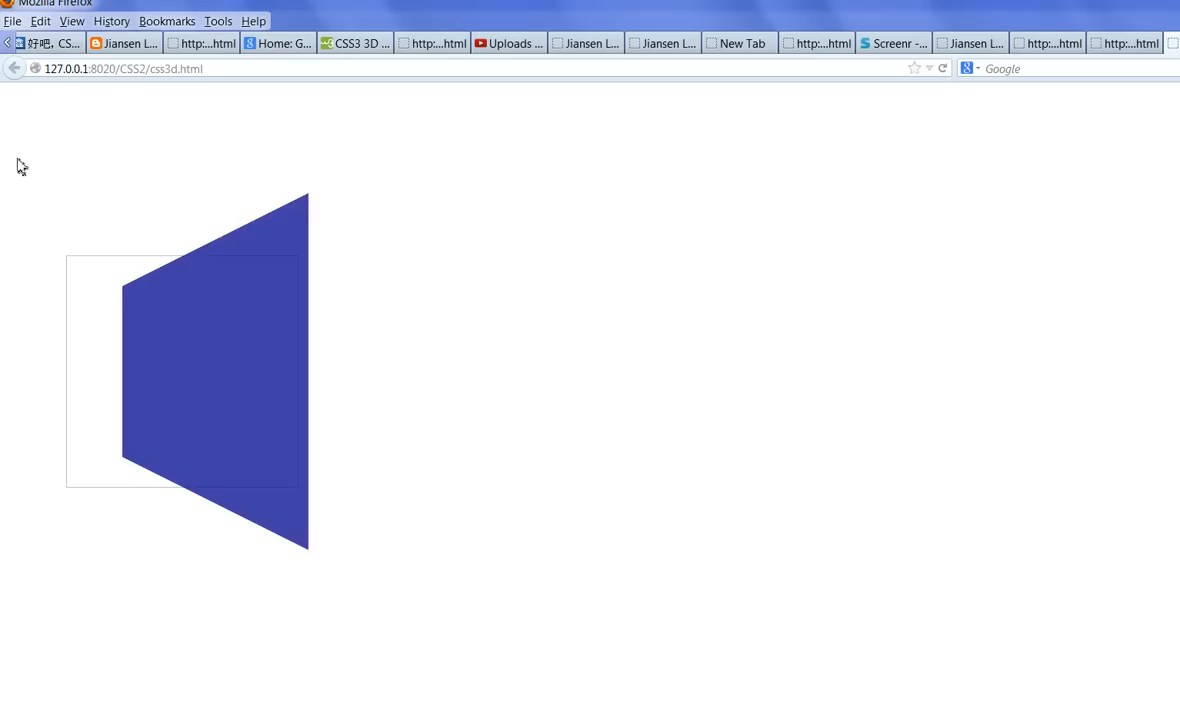
mouse_move(303, 209)
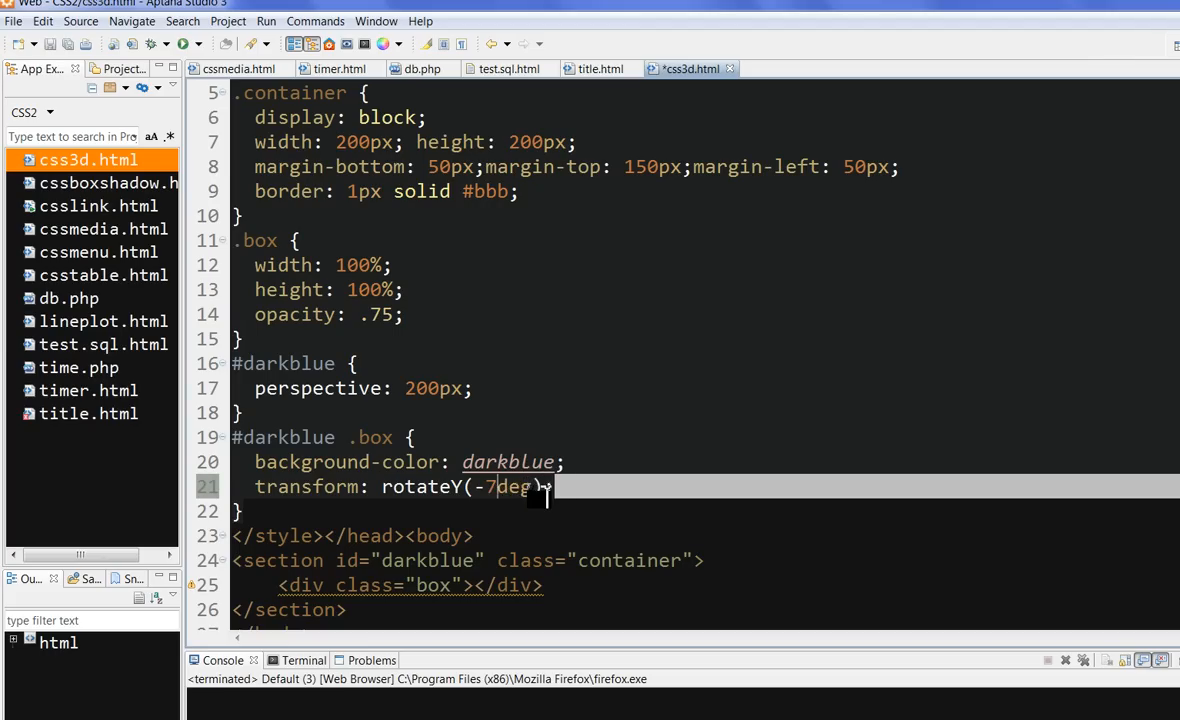
Change the rotation to rotateY(-70deg) and relaunch css3d.html in Firefox.
type("0")
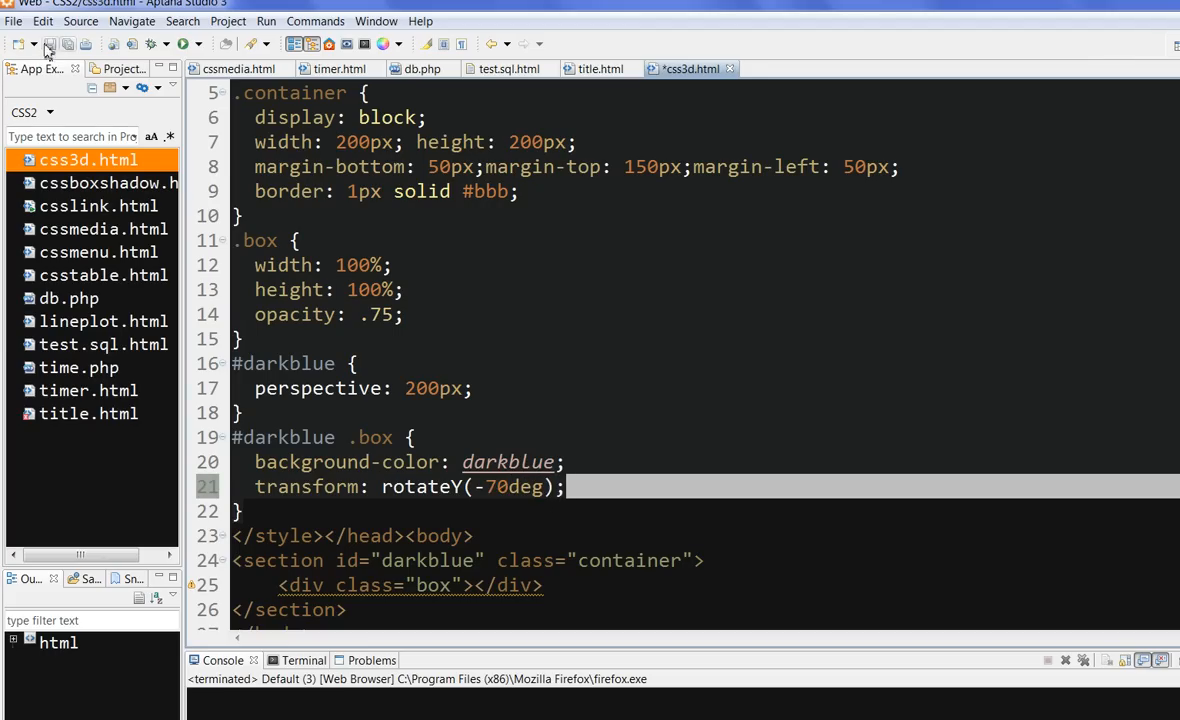
left_click(266, 20)
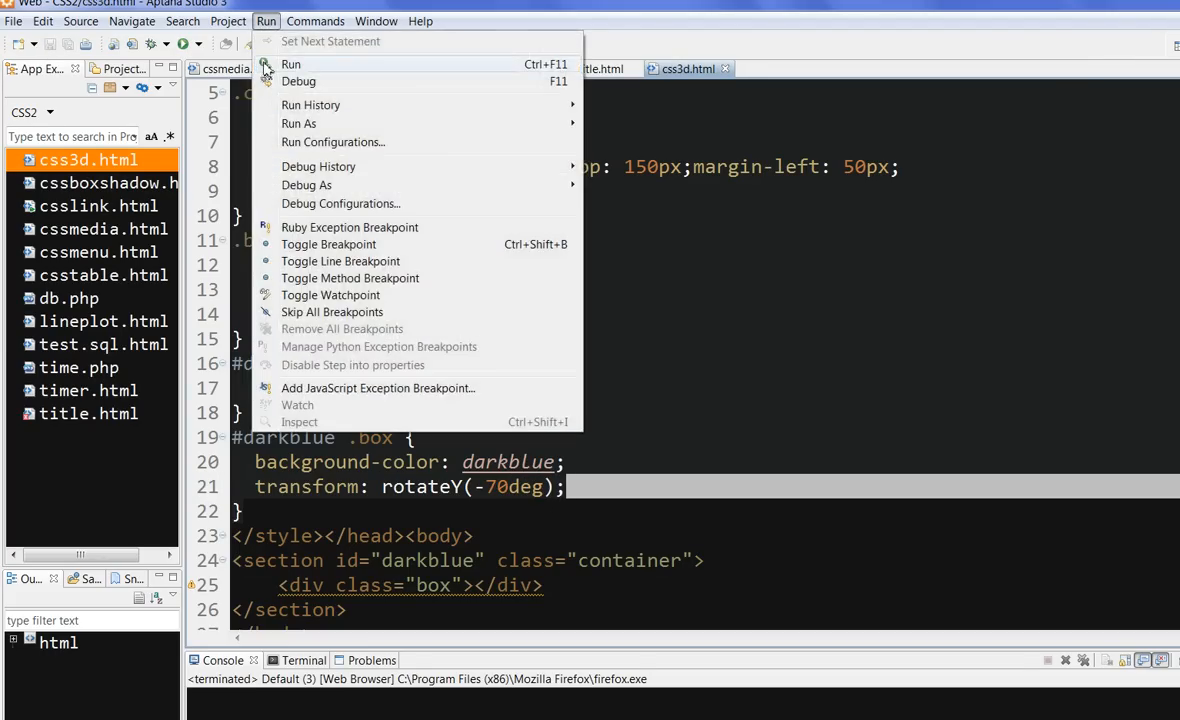
left_click(291, 64)
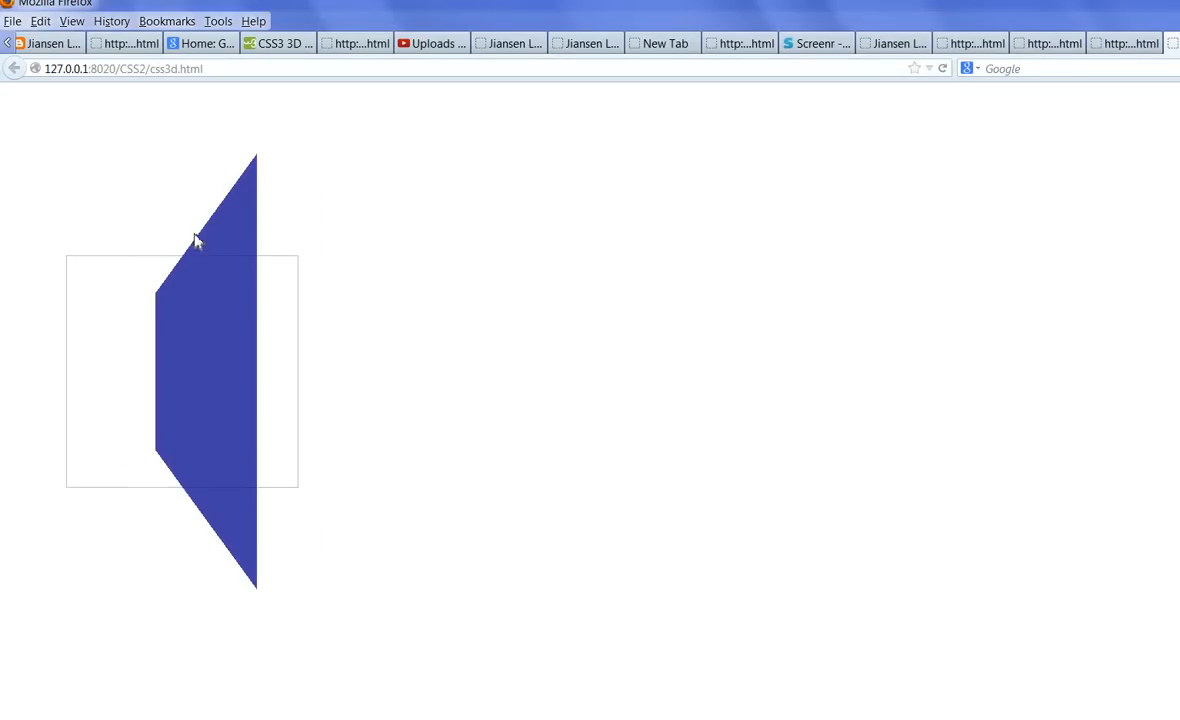
mouse_move(240, 261)
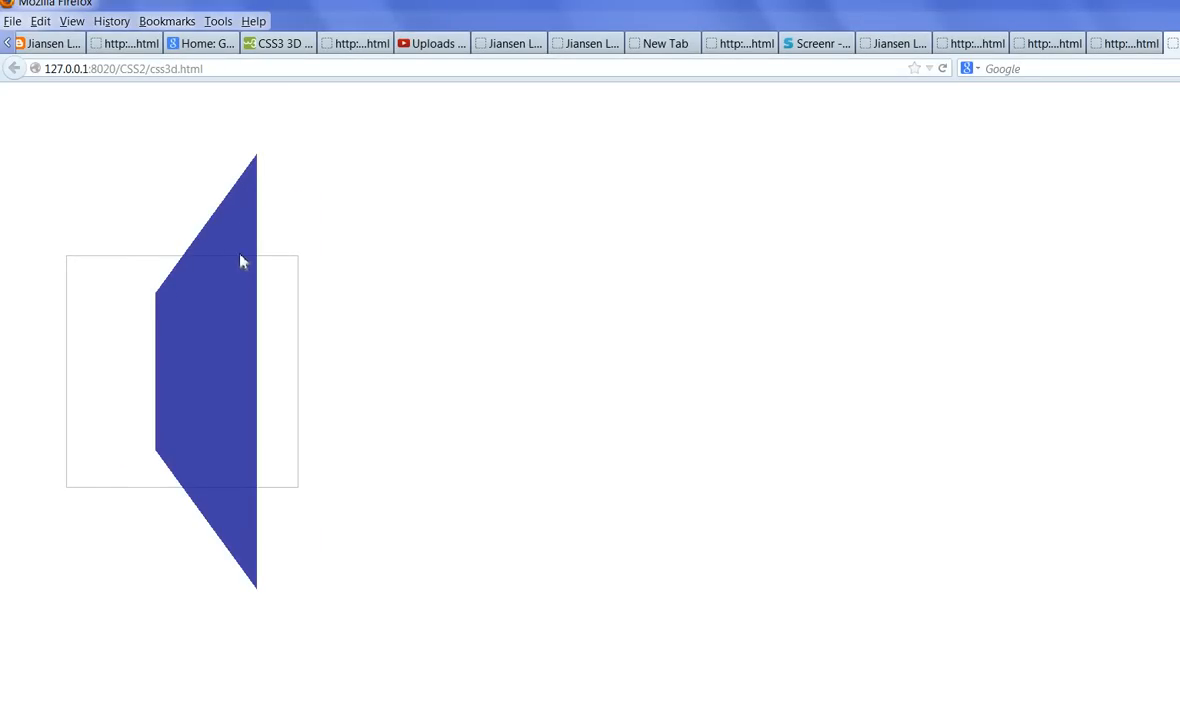
mouse_move(203, 233)
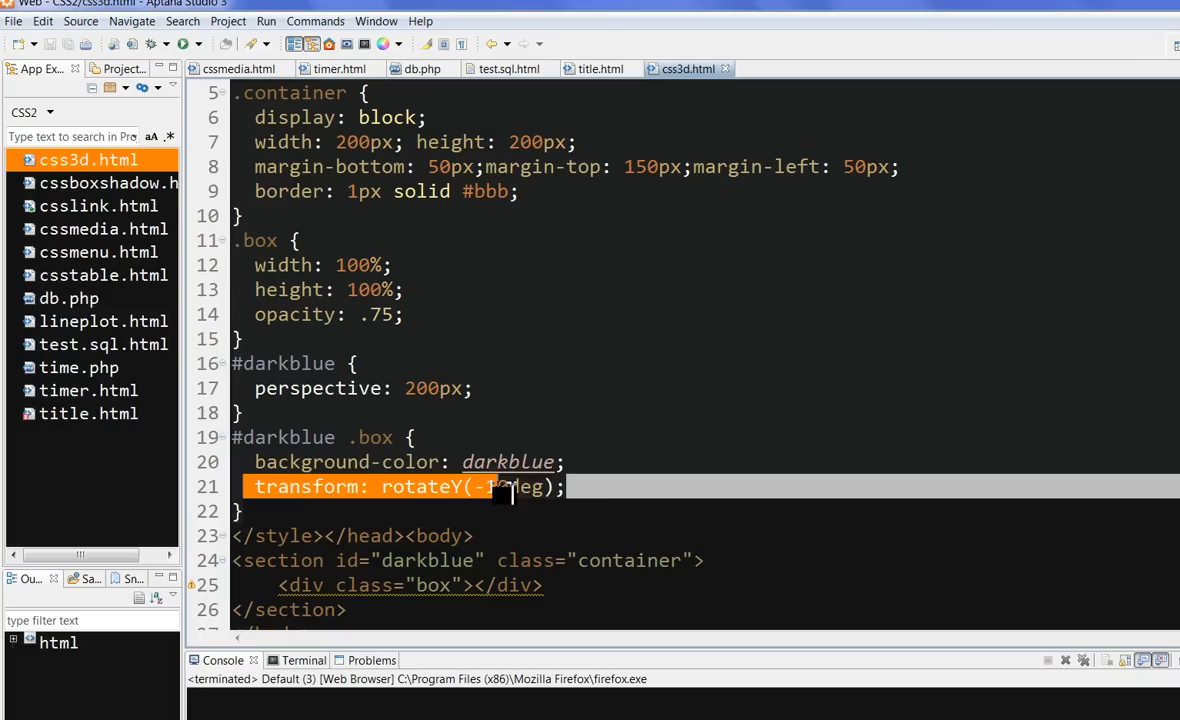
Edit the #darkblue .box transform angle so it reads rotateY(-10deg).
type("0")
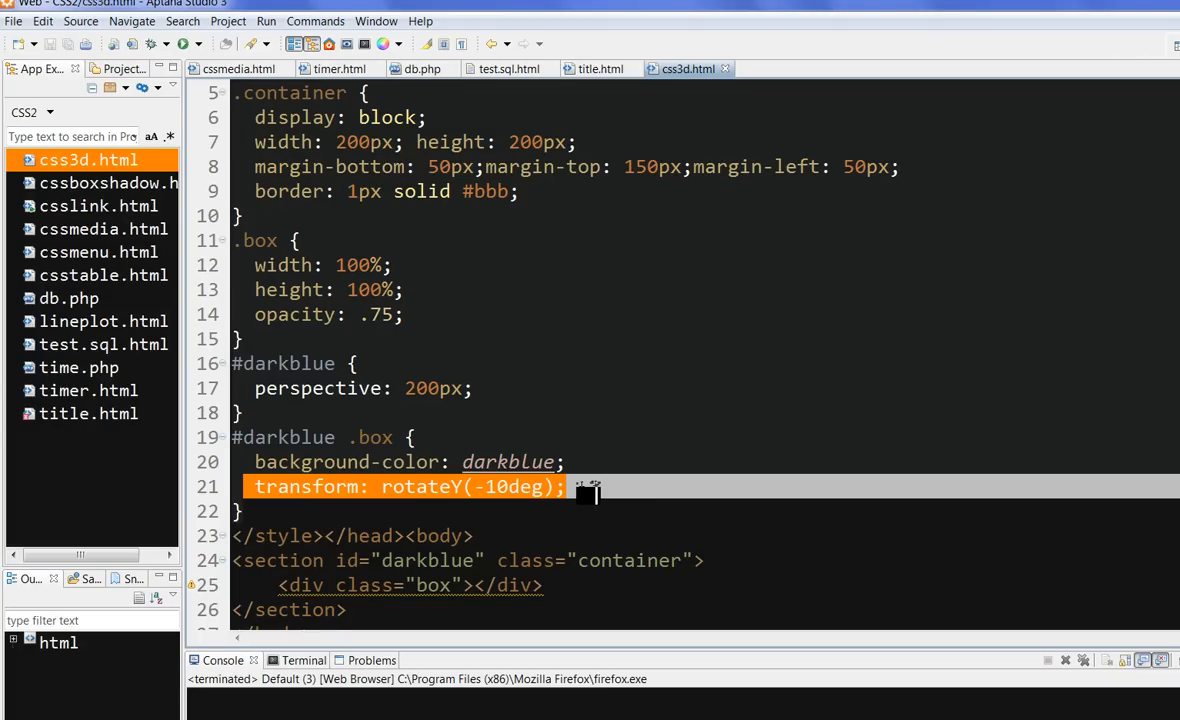